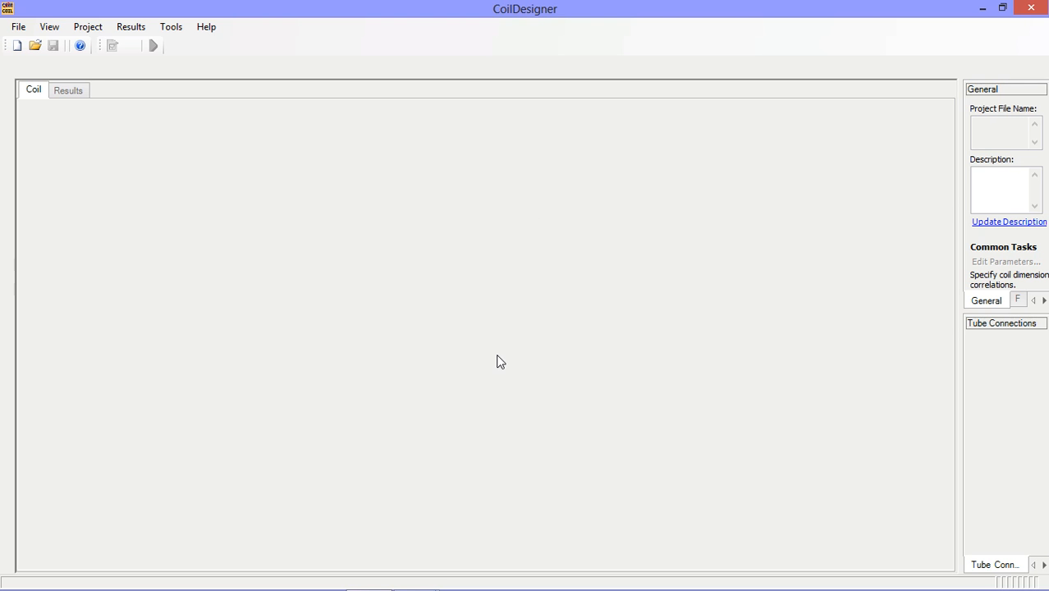
mouse_move(181, 217)
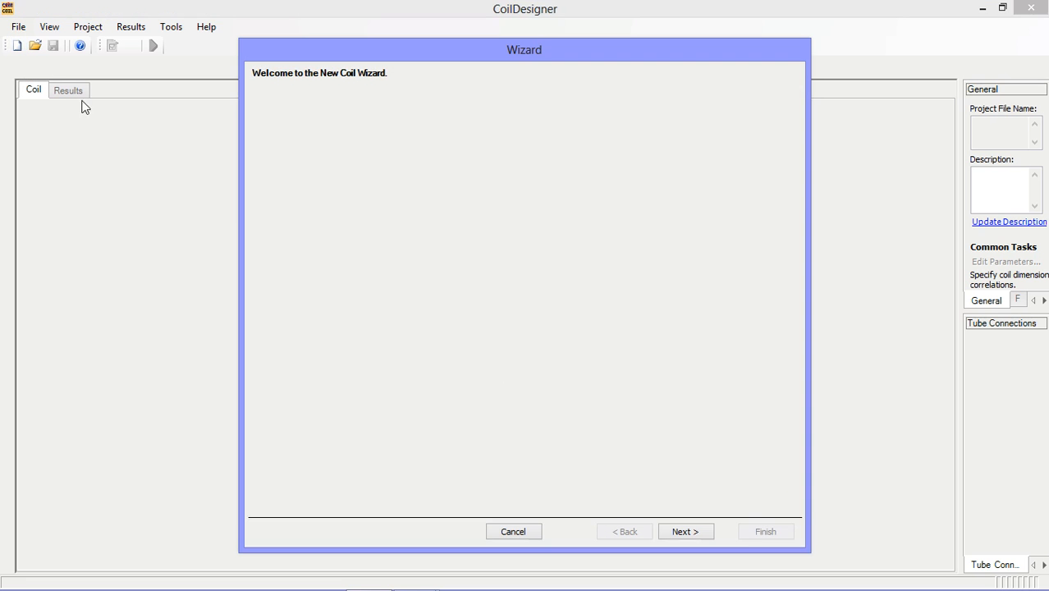
mouse_move(508, 387)
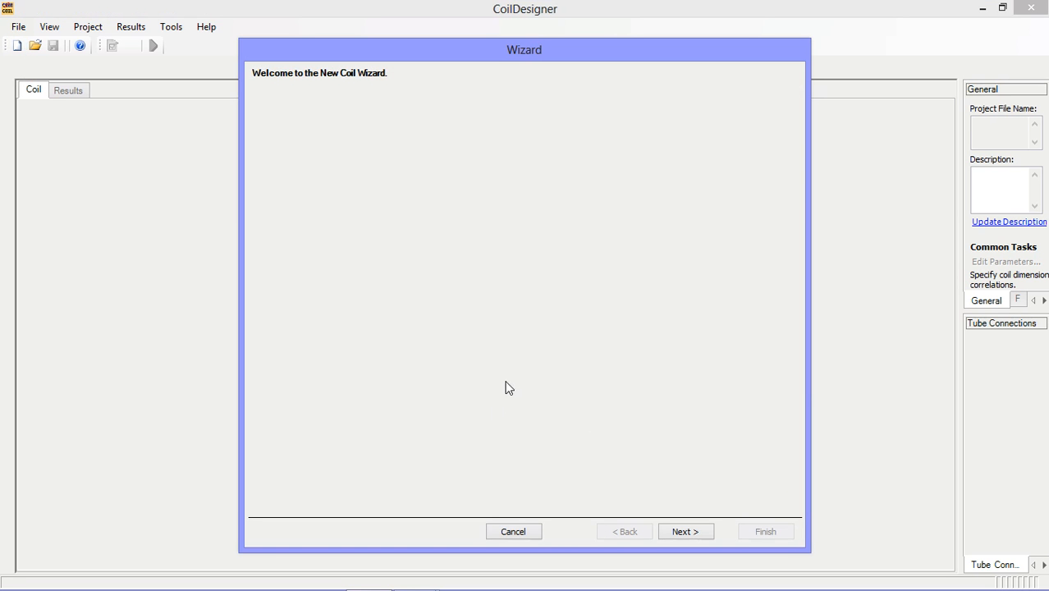
mouse_move(633, 490)
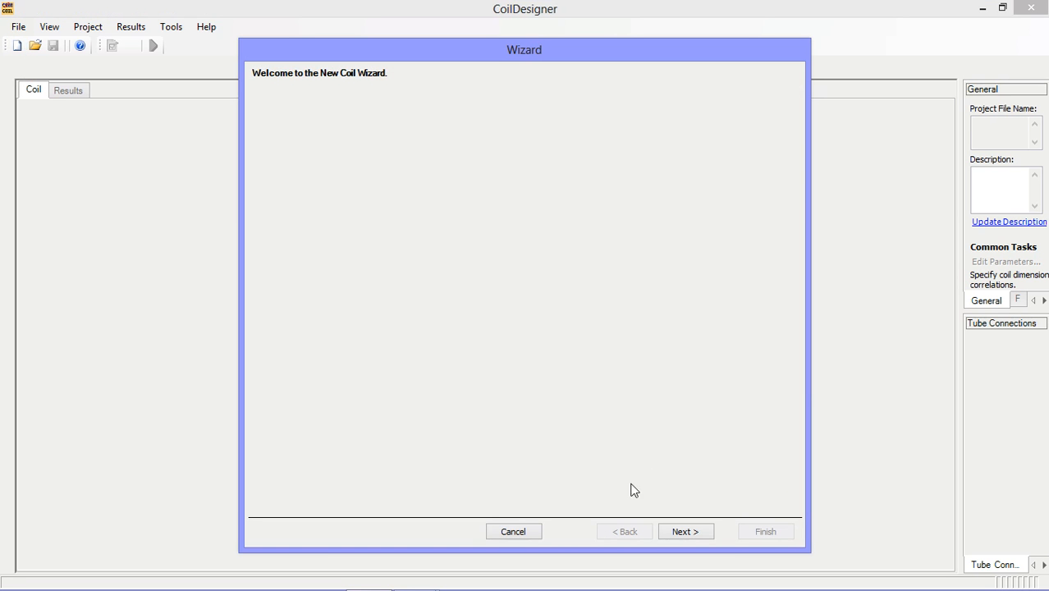
Choose the headered micro-channel coil type and keep Fast Solver with 10 segments per tube.
click(685, 531)
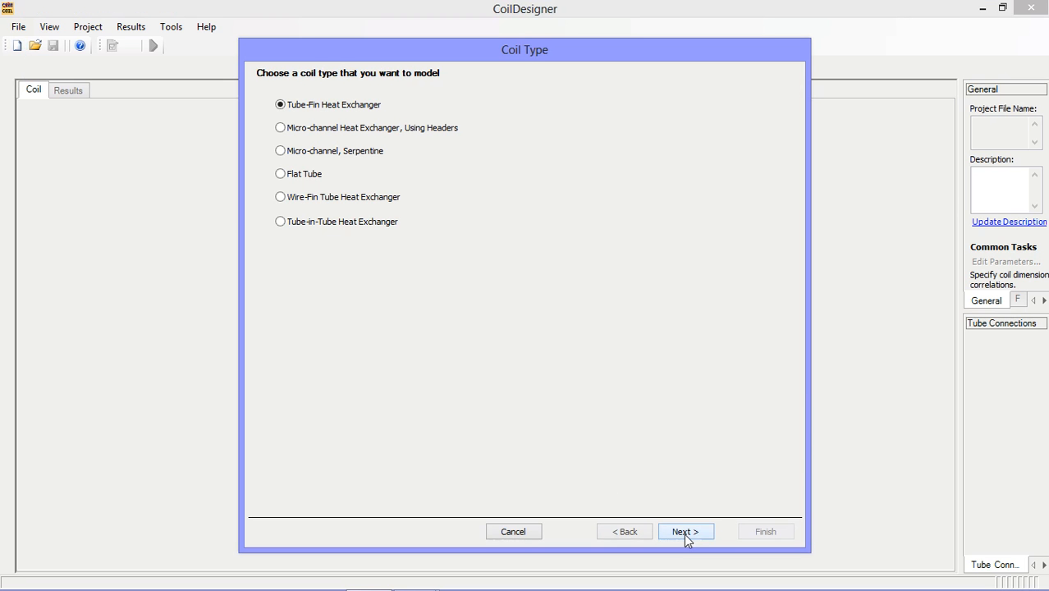
mouse_move(310, 139)
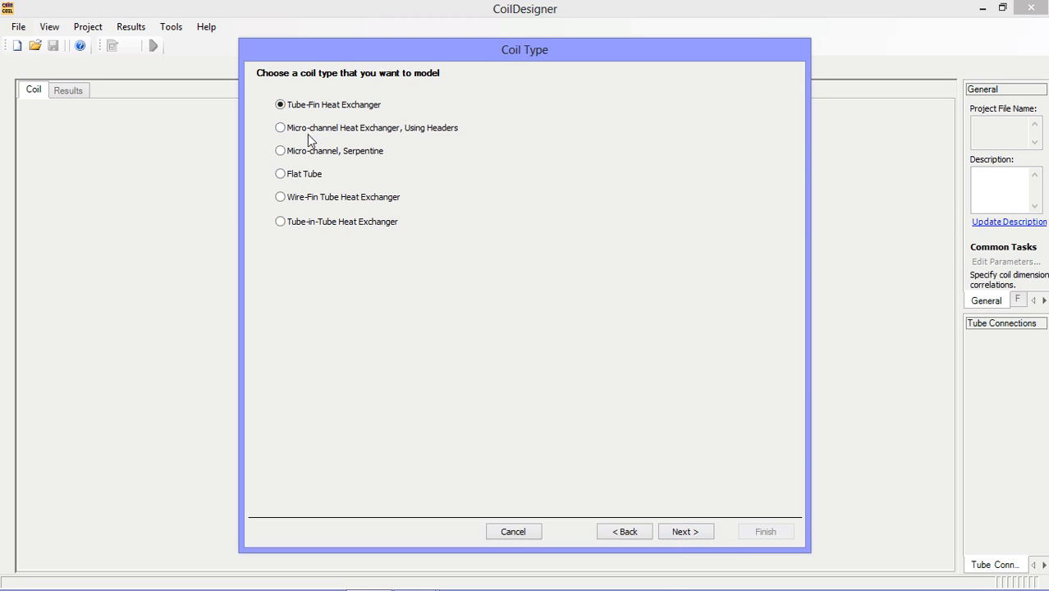
mouse_move(380, 136)
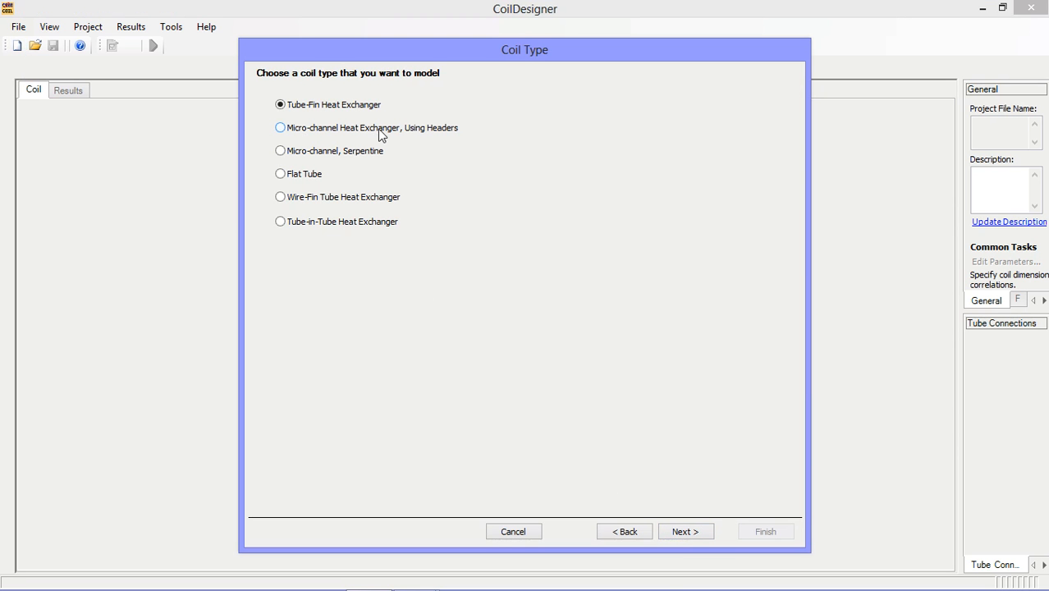
click(685, 531)
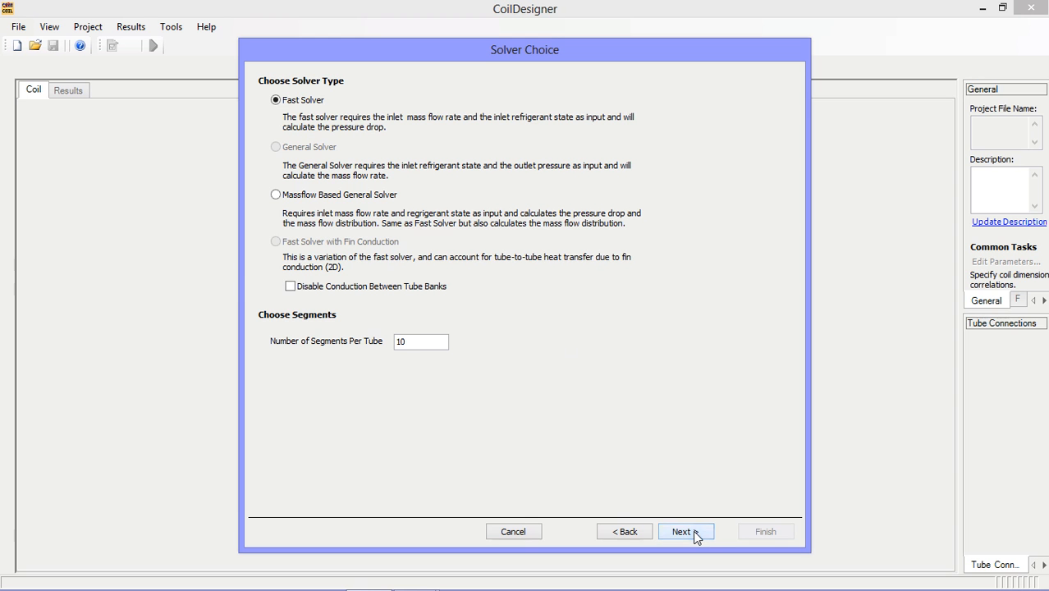
mouse_move(317, 150)
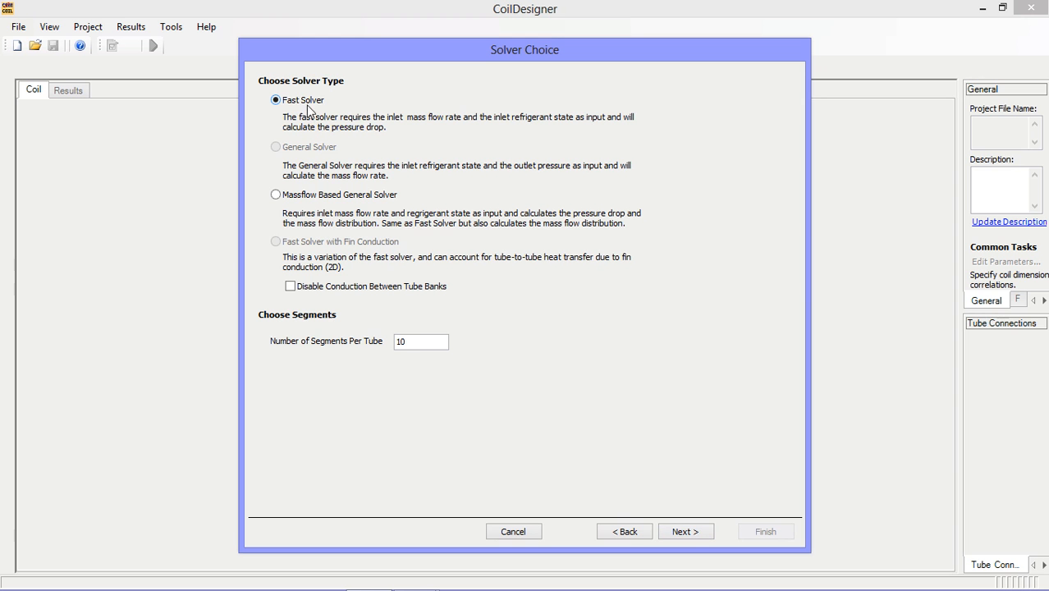
mouse_move(410, 142)
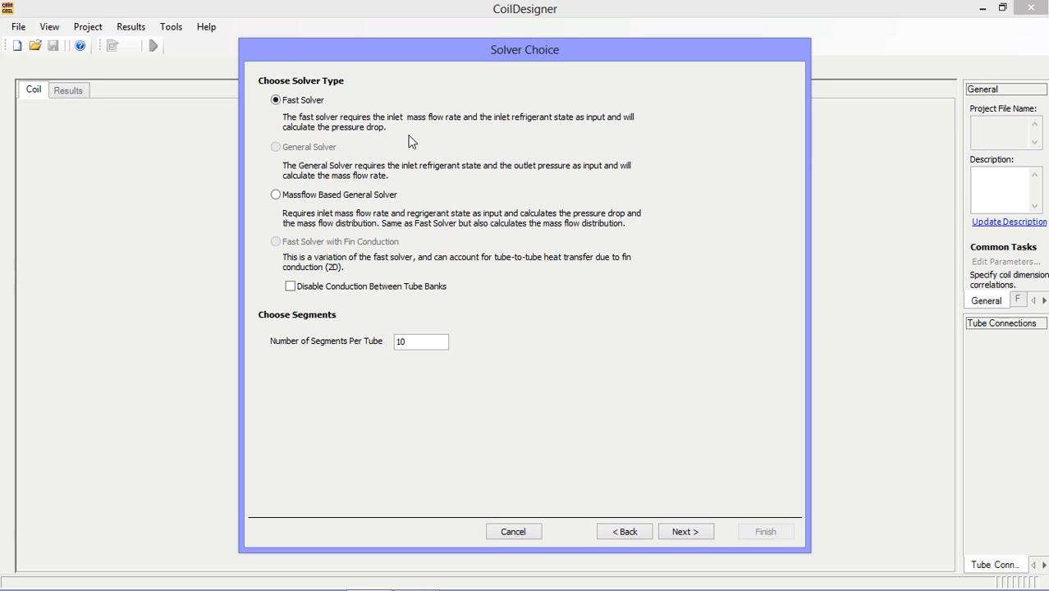
mouse_move(464, 128)
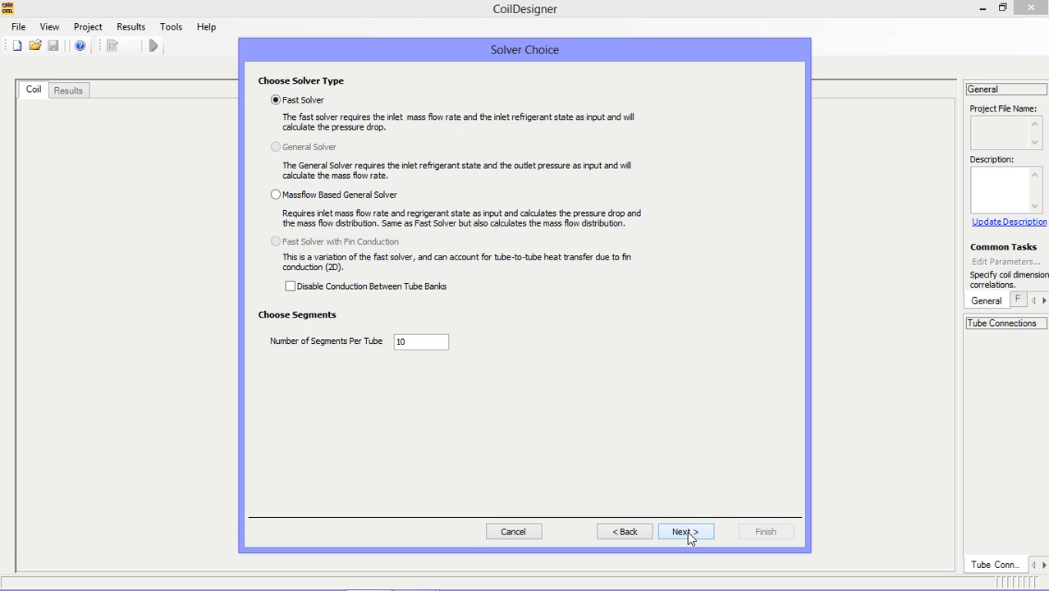
On the Tube and Port page, set port width and port height to 0.0394 in.
click(684, 531)
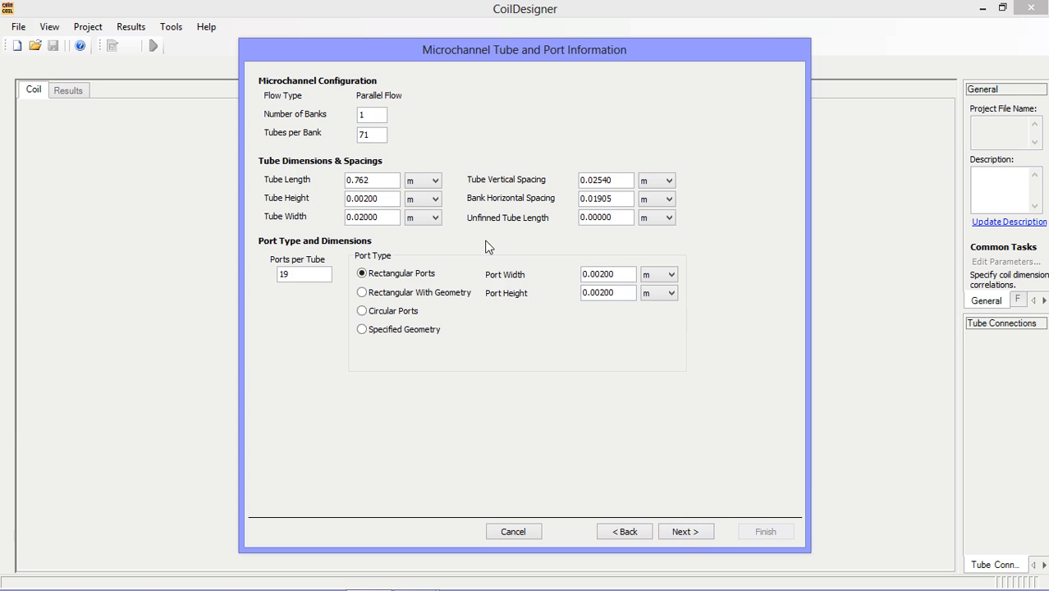
mouse_move(483, 196)
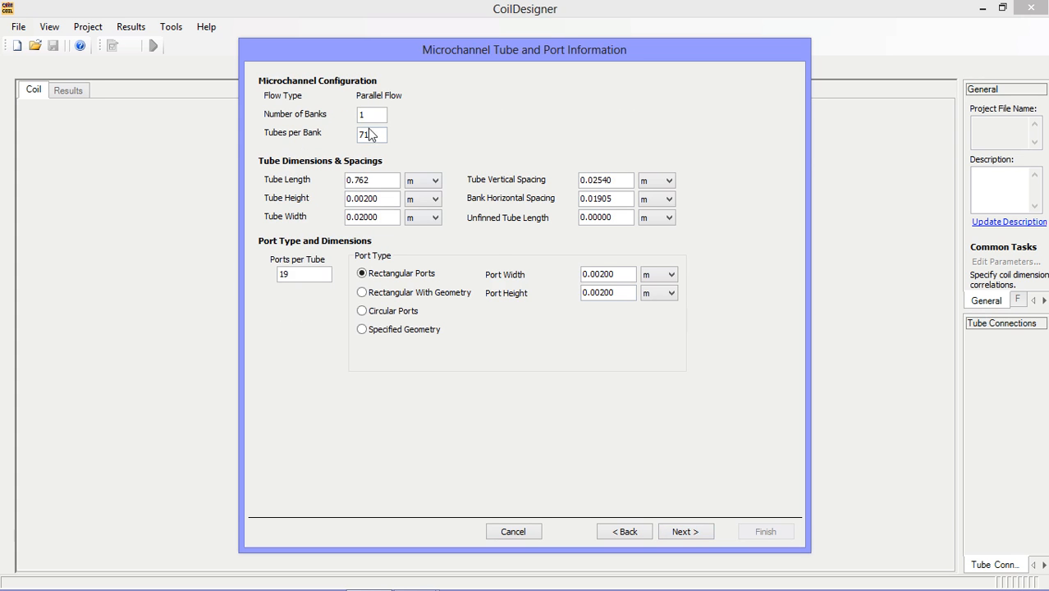
click(669, 274)
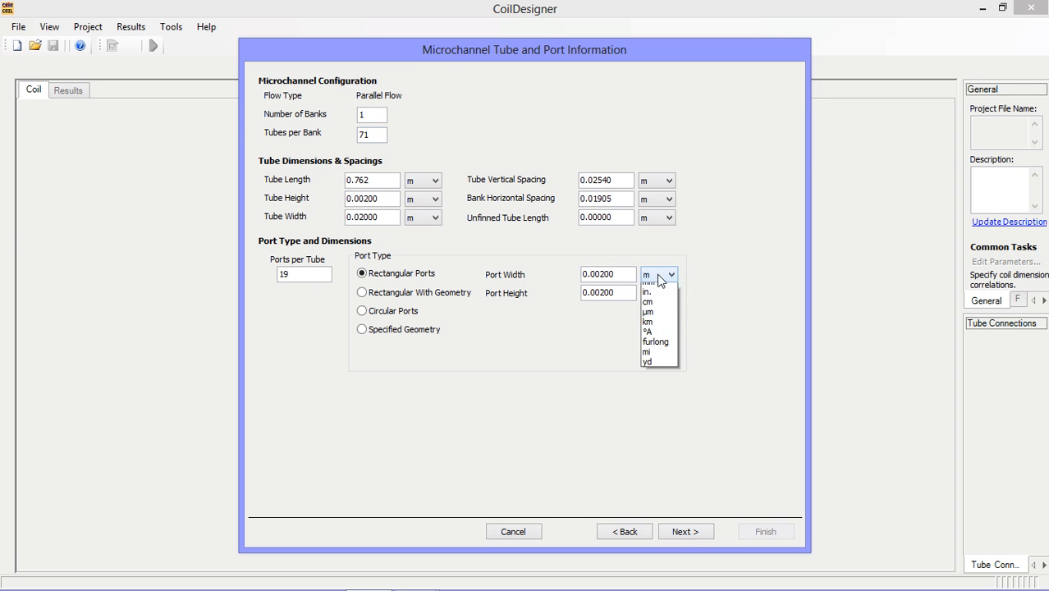
click(648, 292)
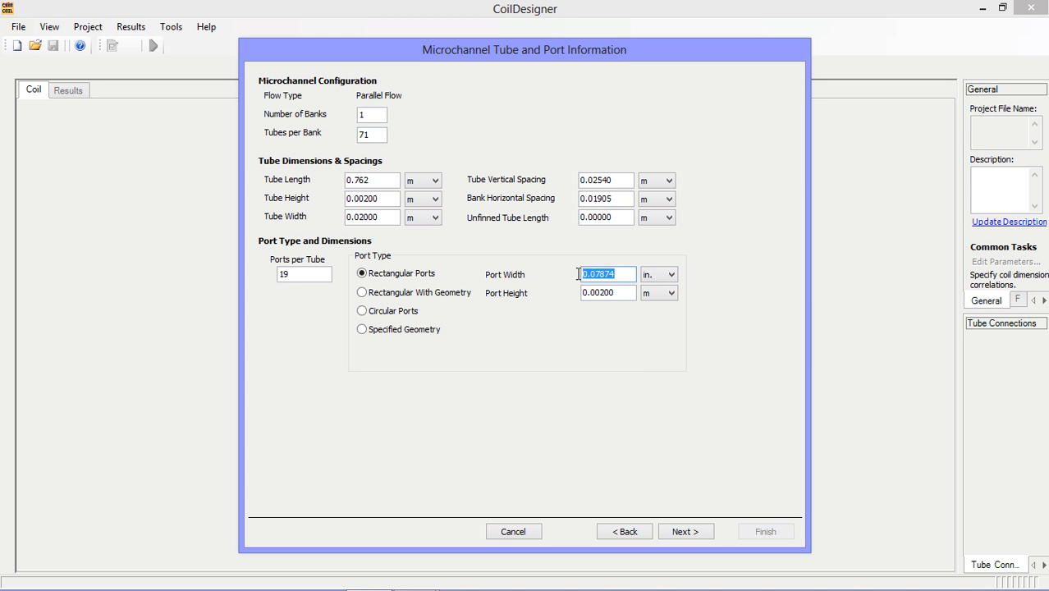
text(0.)
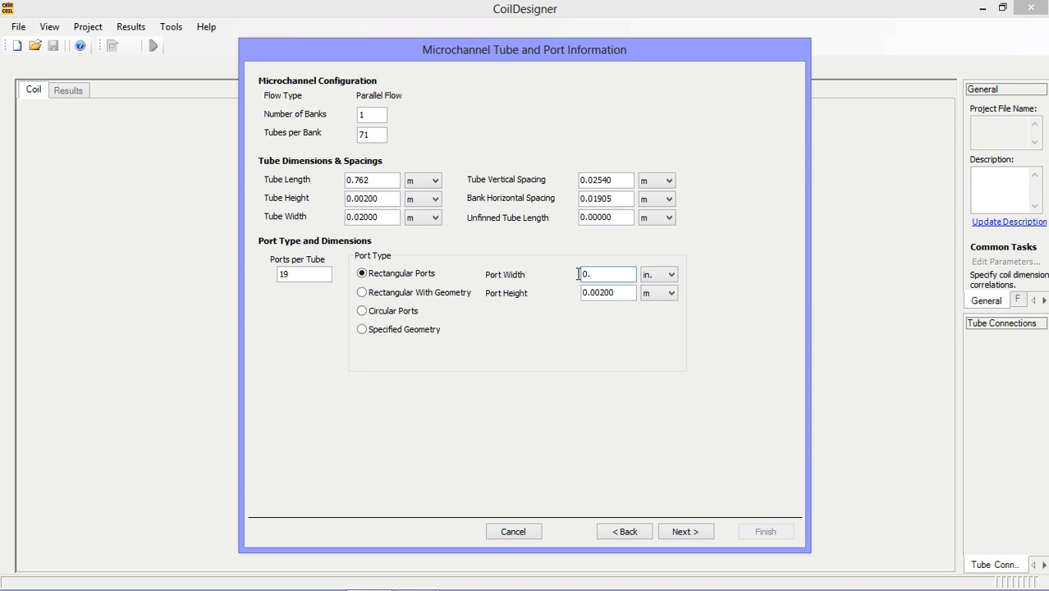
text(0.039)
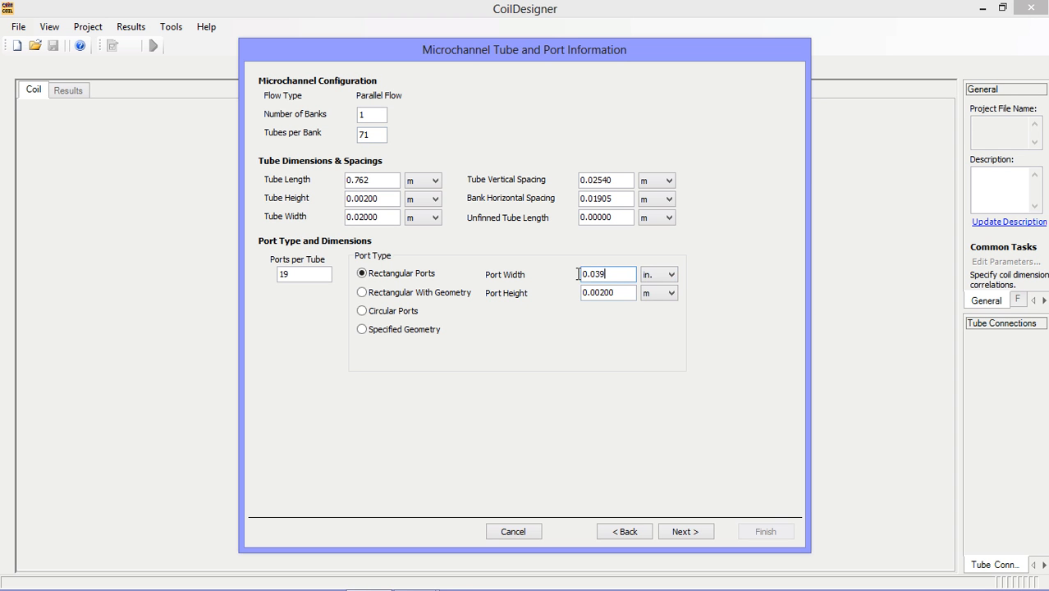
click(669, 293)
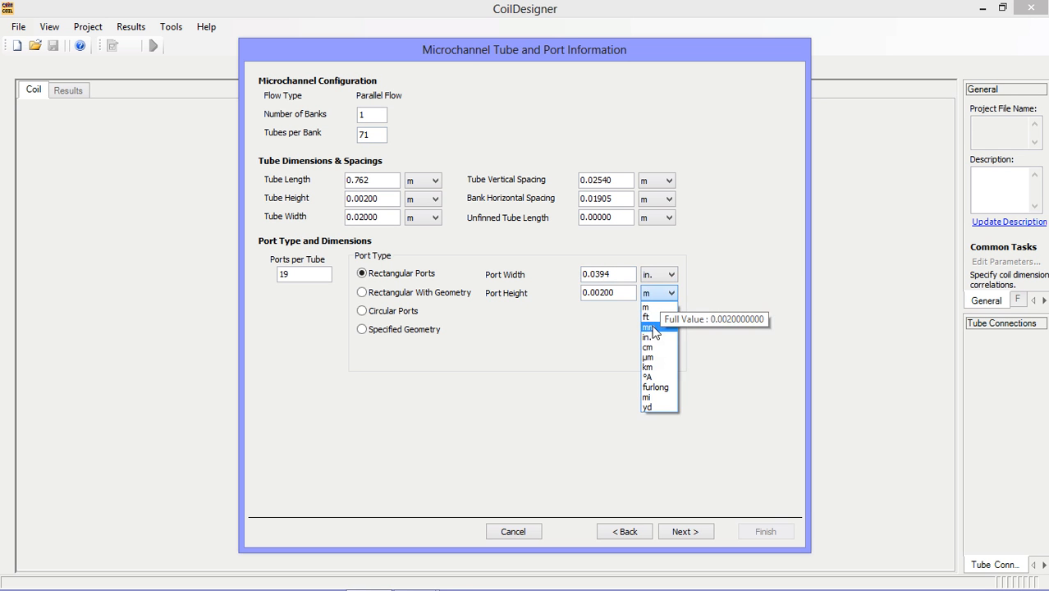
click(646, 336)
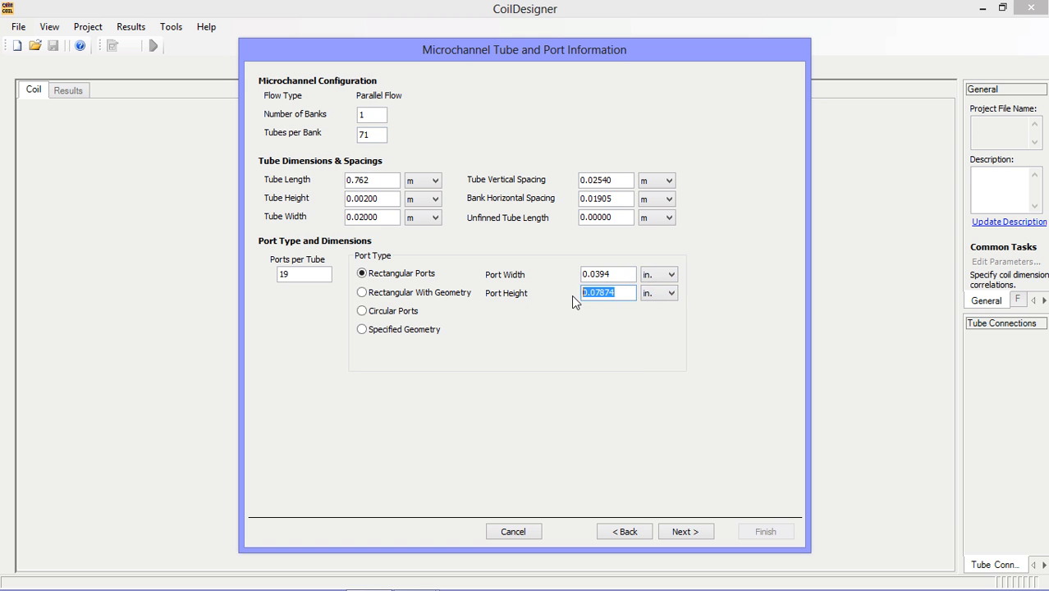
text(0.0394)
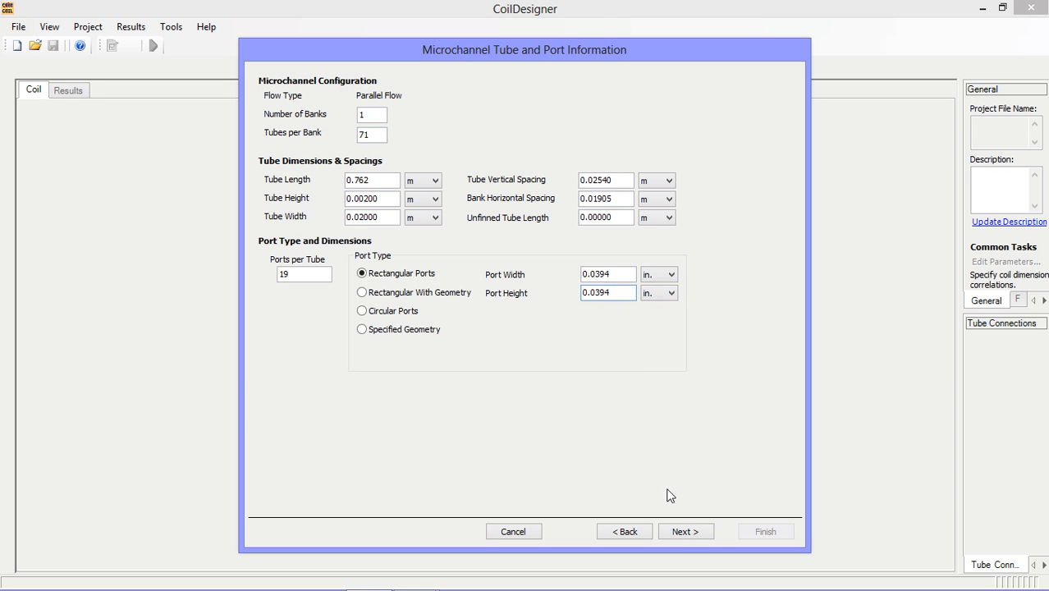
Set 20 fins per inch and fin thickness of 0.00394 in.
click(685, 531)
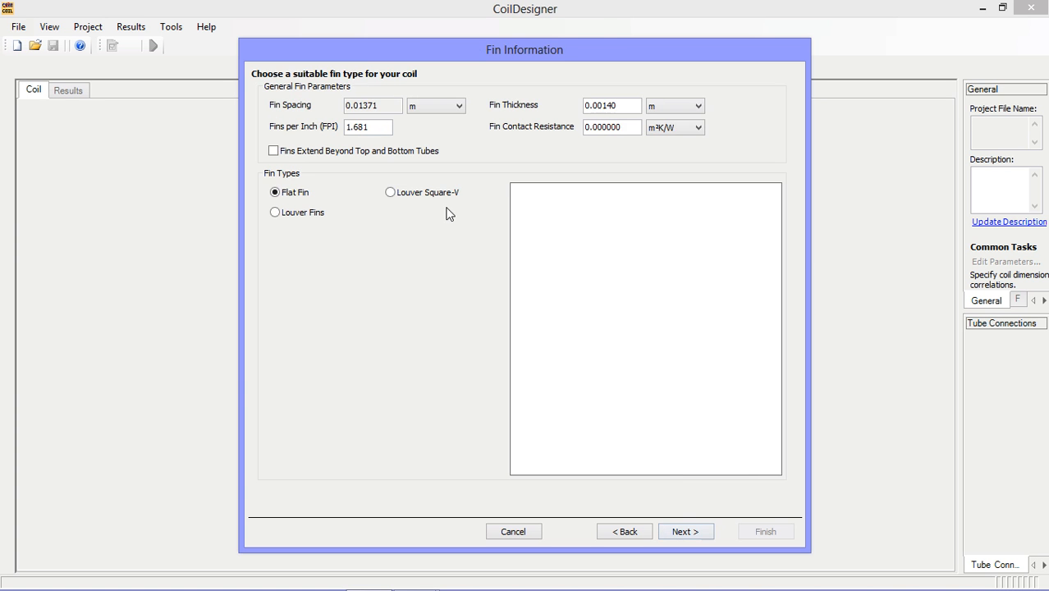
triple_click(368, 127)
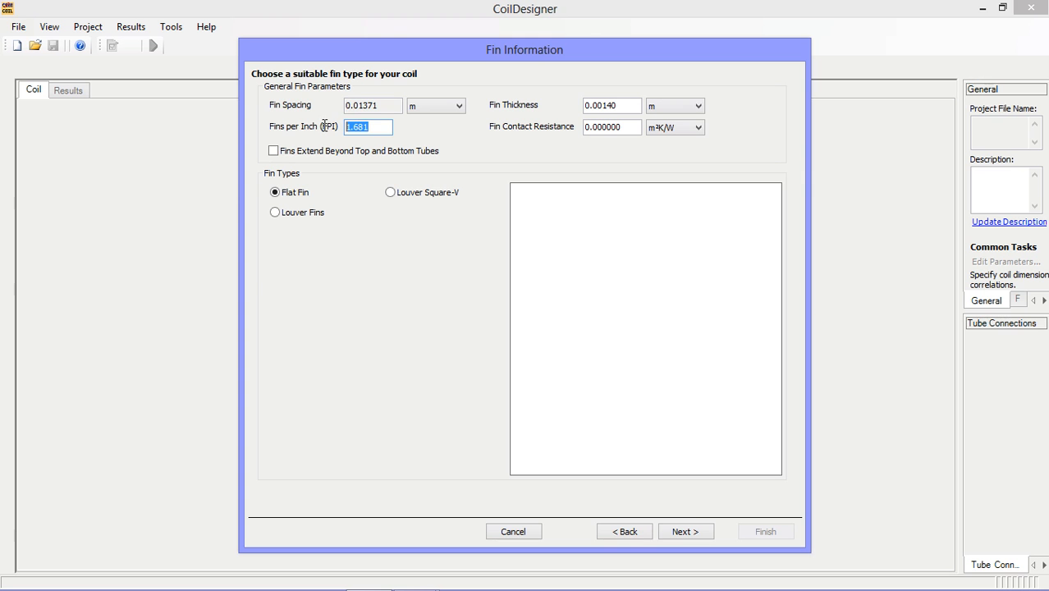
text(20)
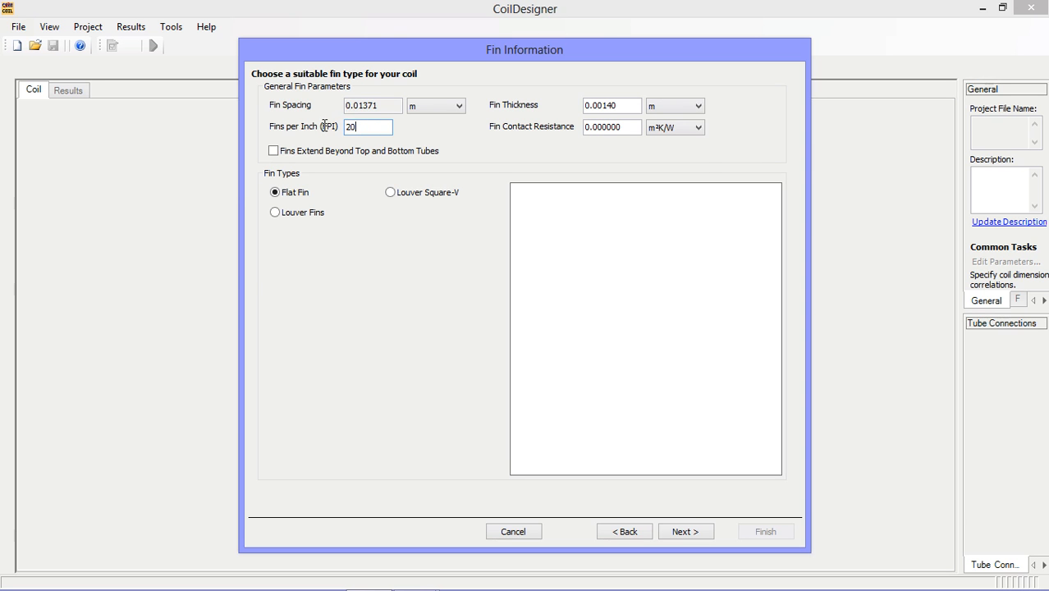
click(698, 105)
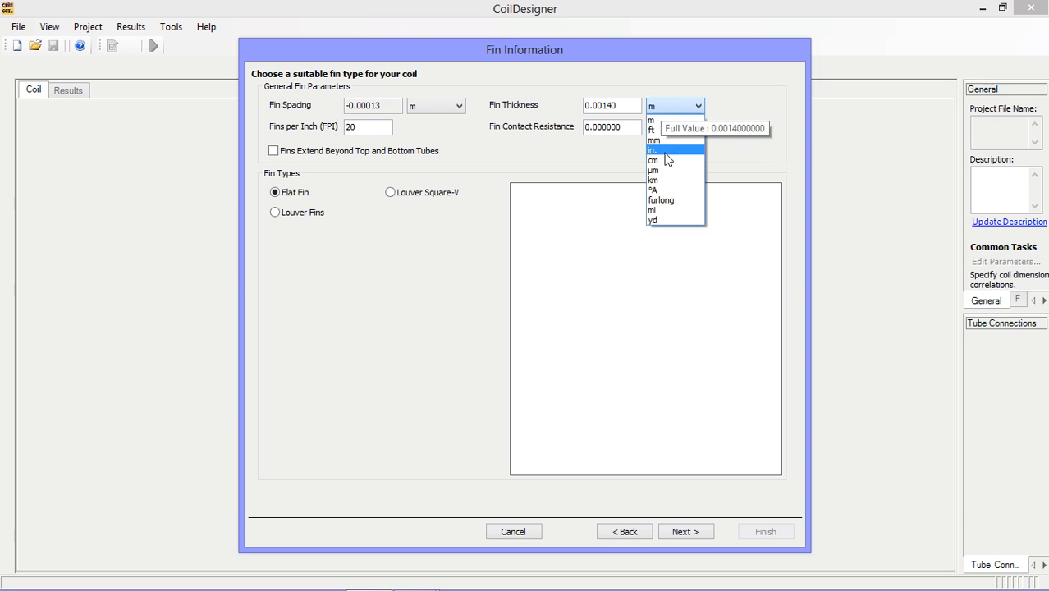
click(653, 151)
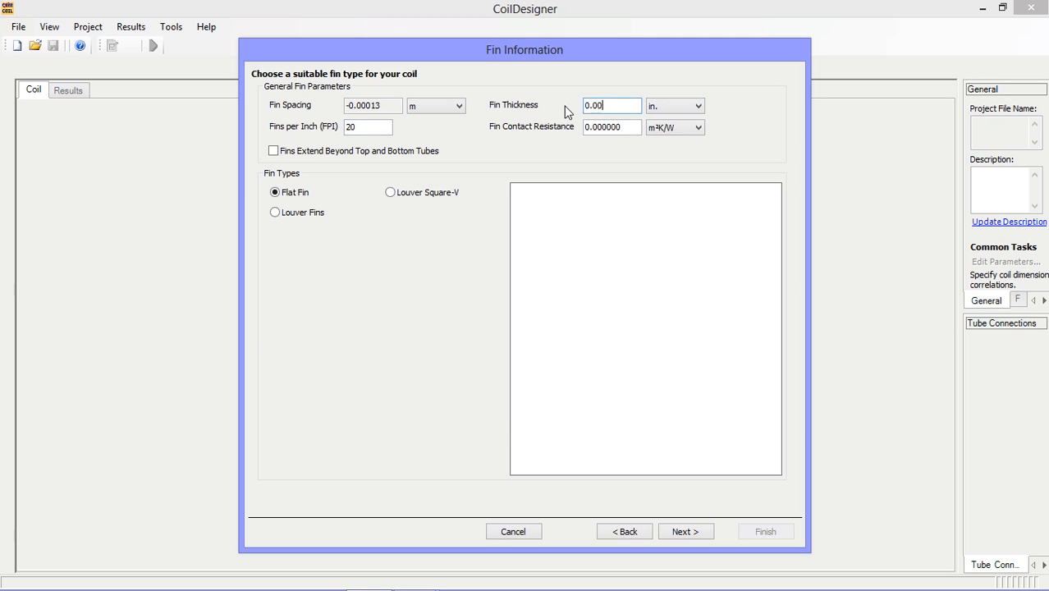
text(394)
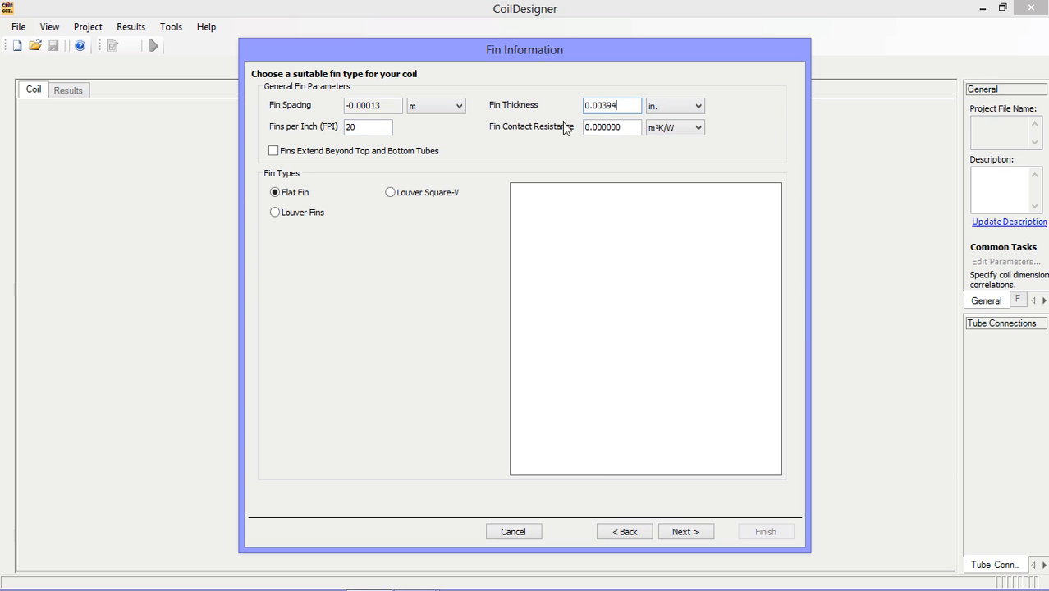
Switch to louver fins and set louver length to 0.236 in.
click(275, 211)
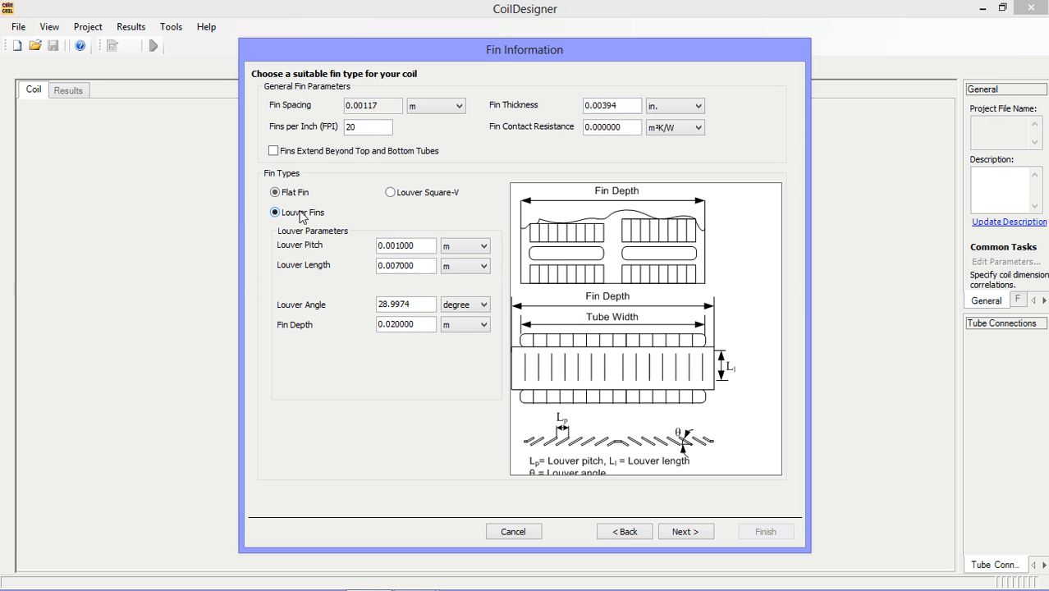
click(484, 246)
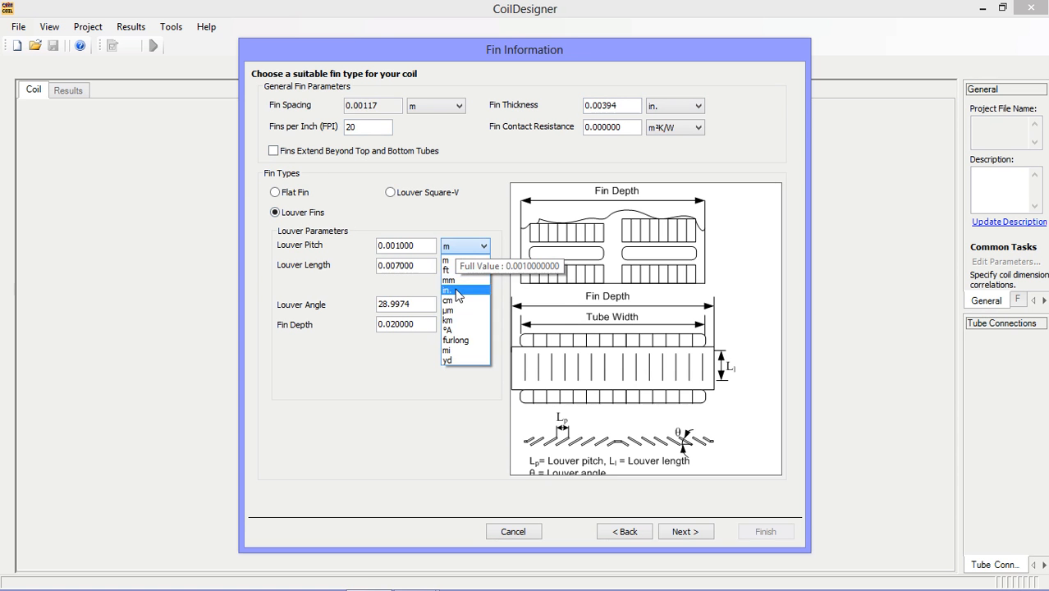
click(449, 289)
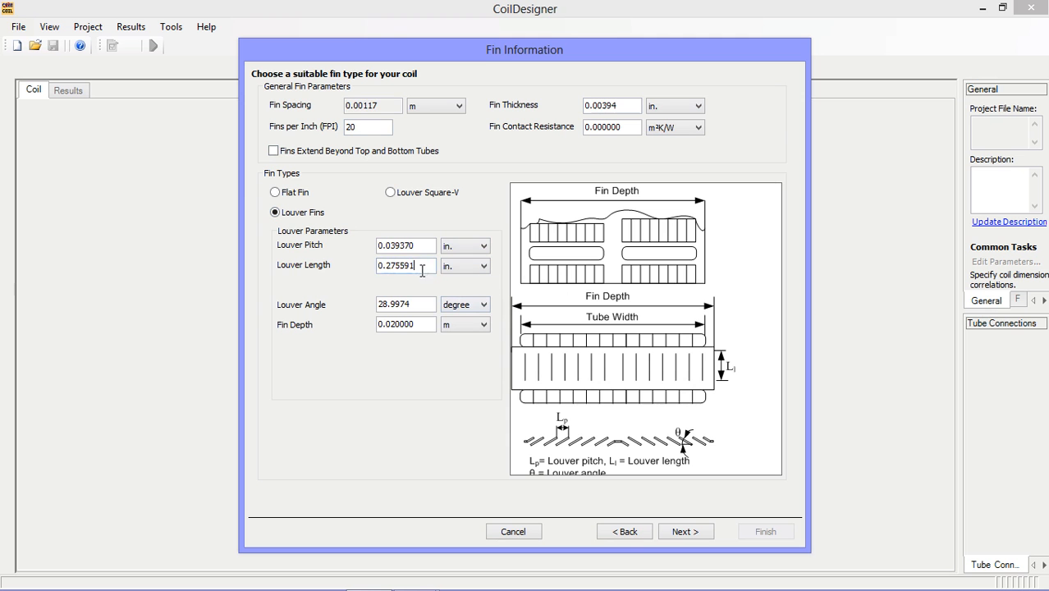
text(0.236)
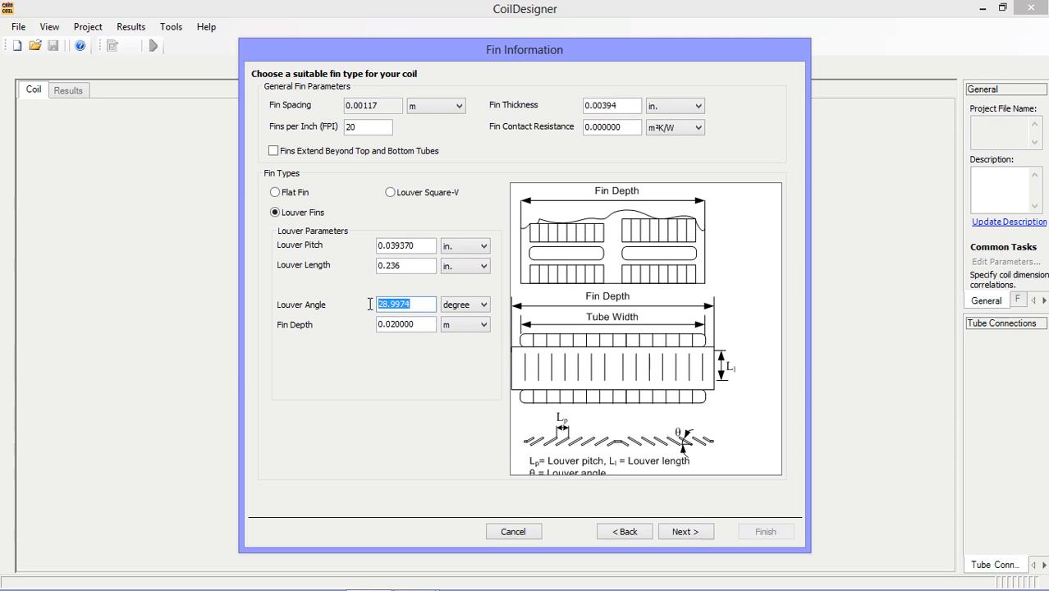
Reach the working fluids page and browse refrigerants, keeping R134a with Air external.
click(685, 531)
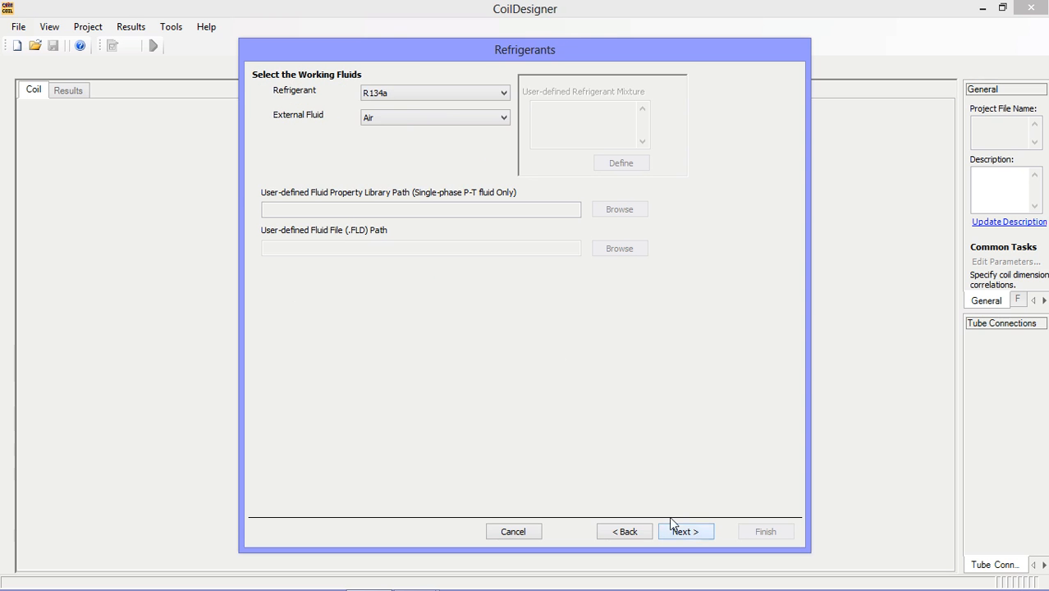
mouse_move(422, 187)
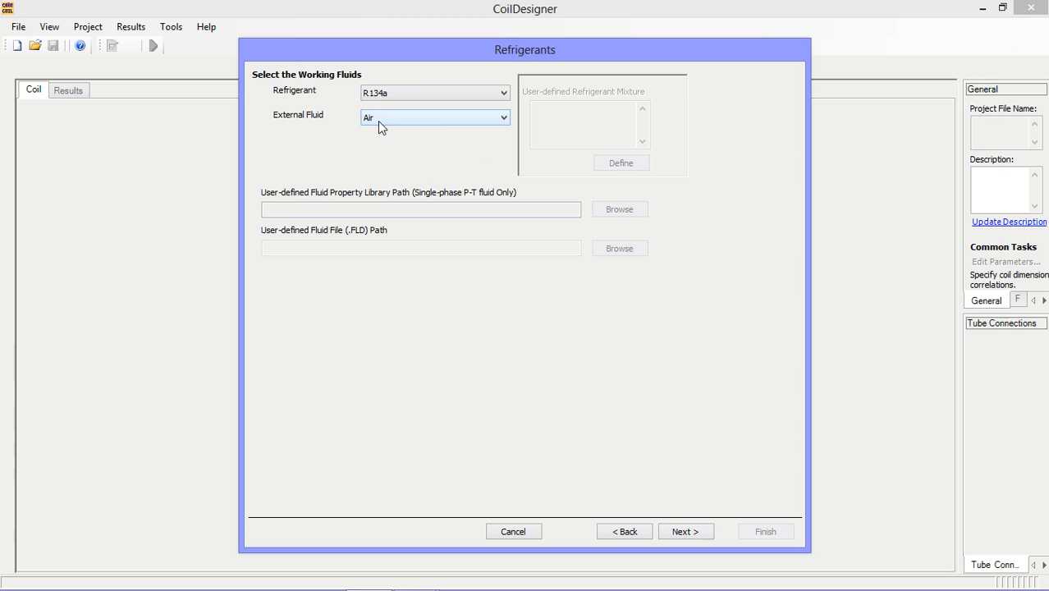
click(504, 93)
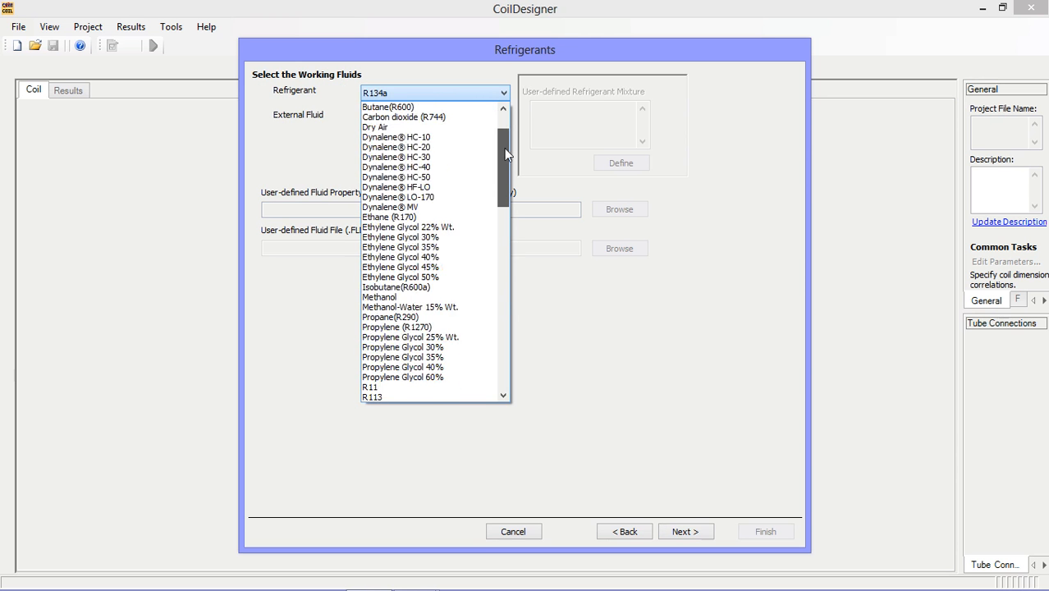
scroll(up, 3)
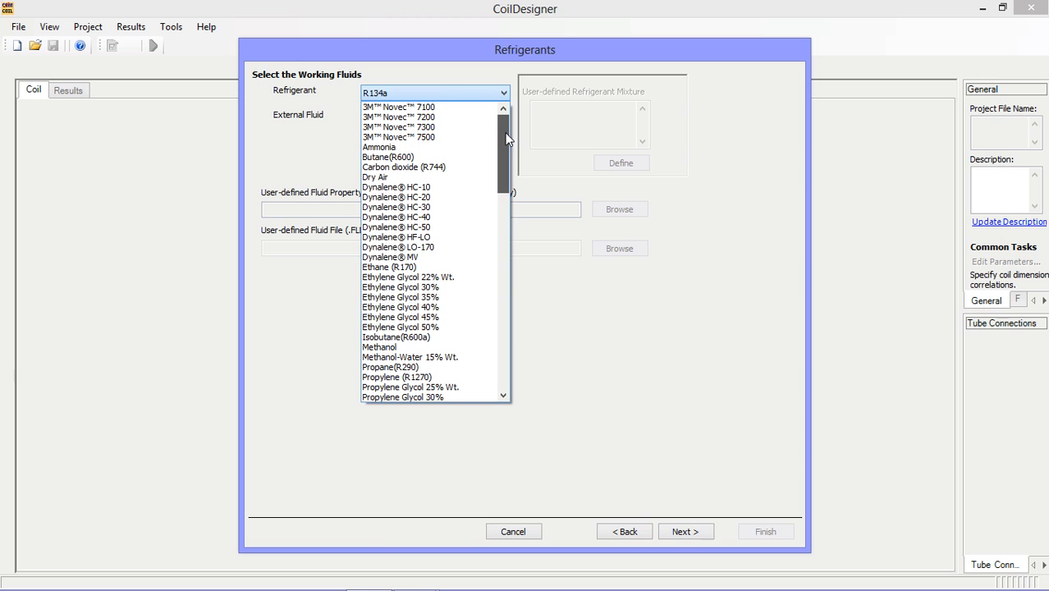
scroll(down, 3)
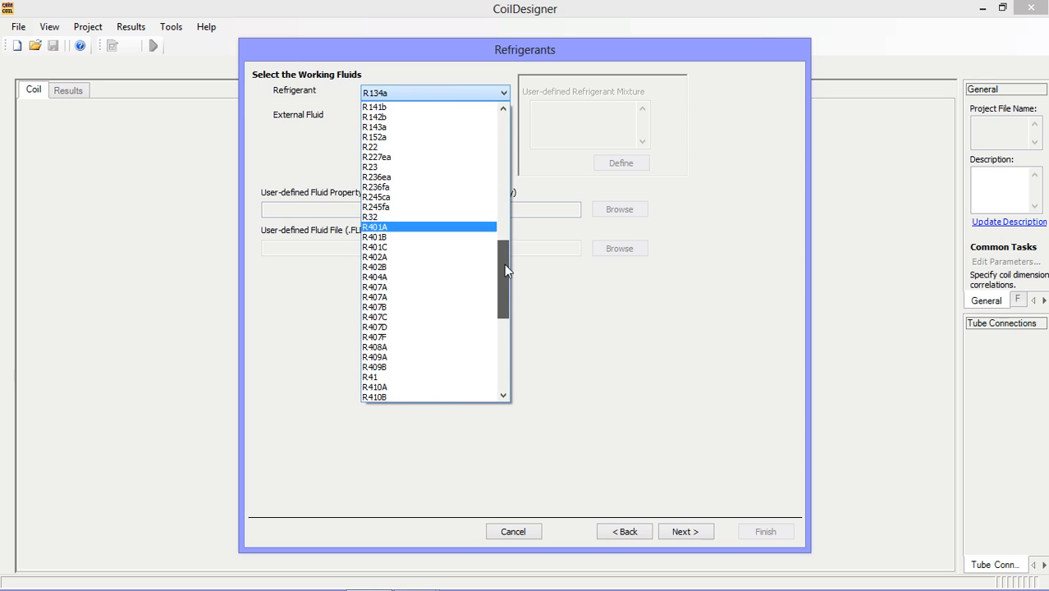
scroll(down, 3)
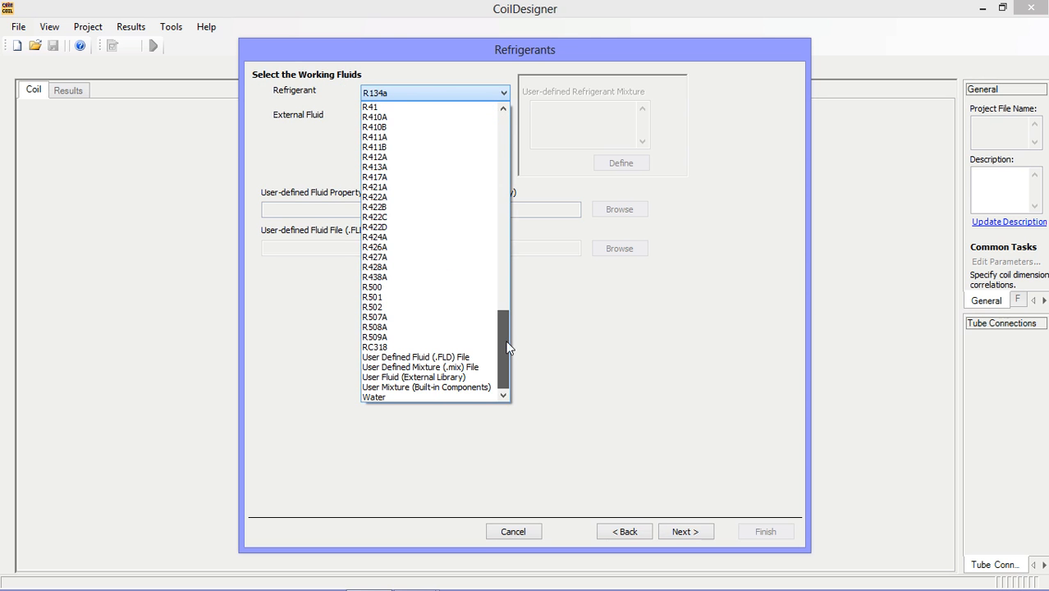
mouse_move(416, 357)
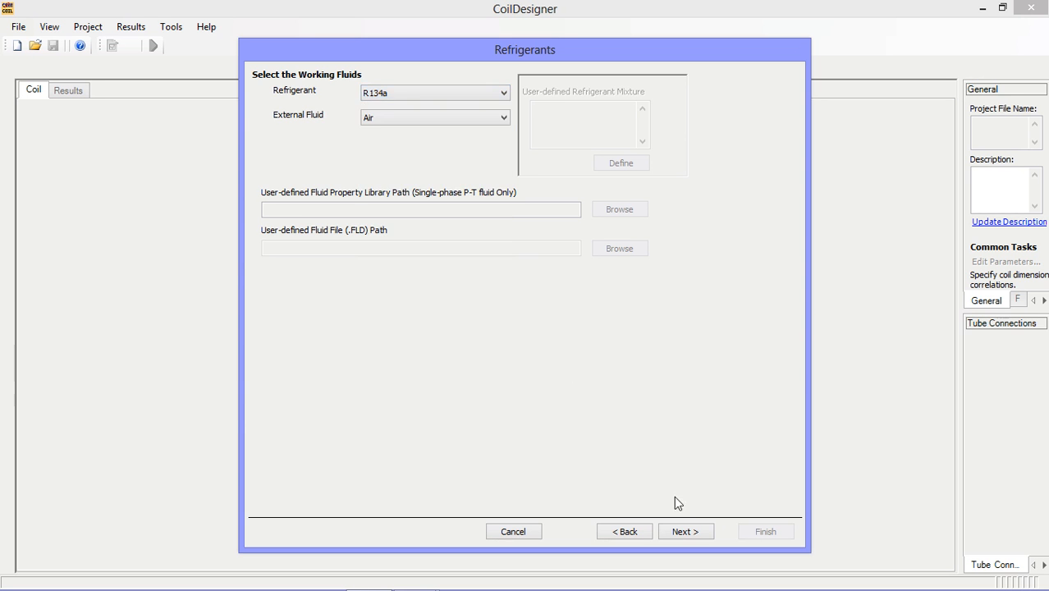
Select Chang-Wang louver fin and Cond: Dobson correlations, plus Kim-Bullard air-side pressure drop.
click(685, 531)
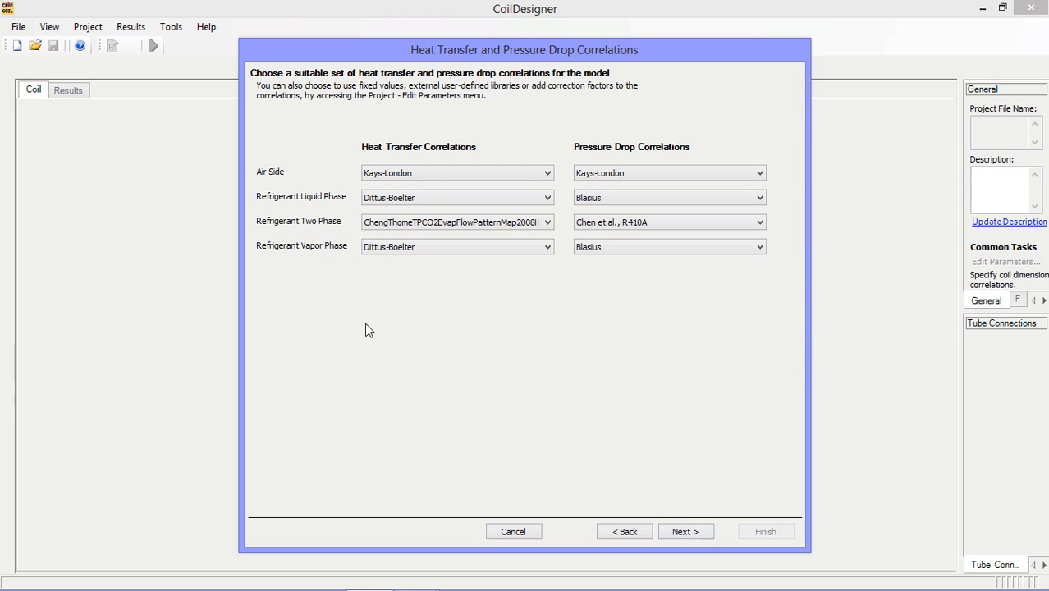
mouse_move(460, 298)
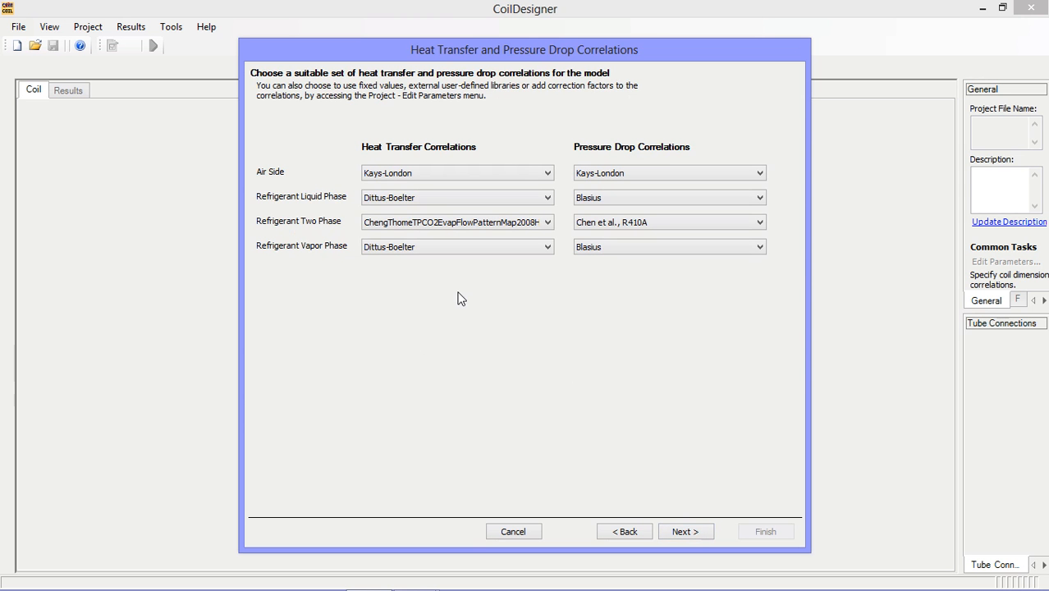
mouse_move(465, 282)
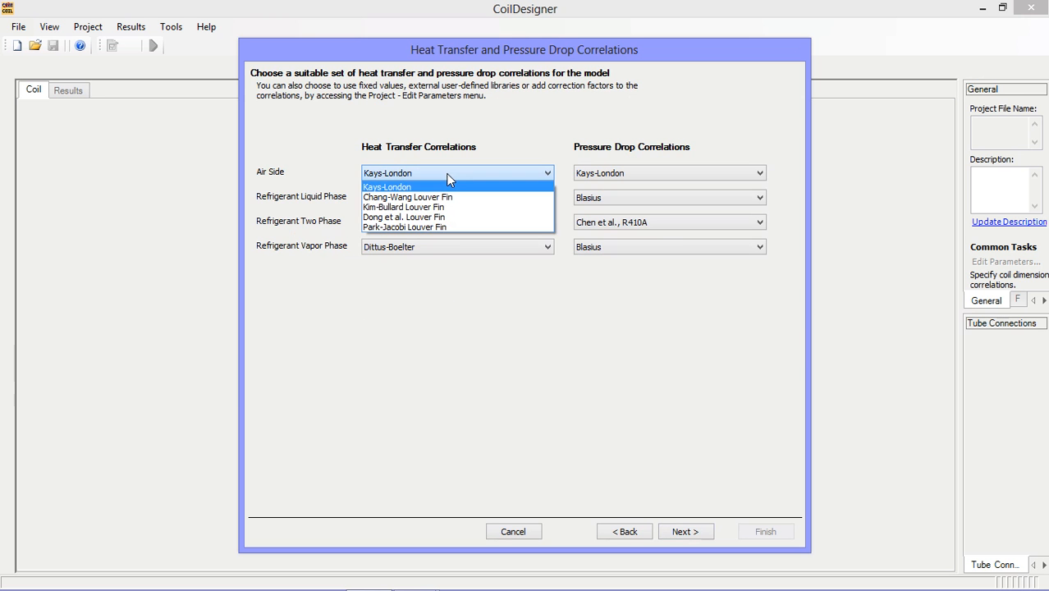
click(408, 197)
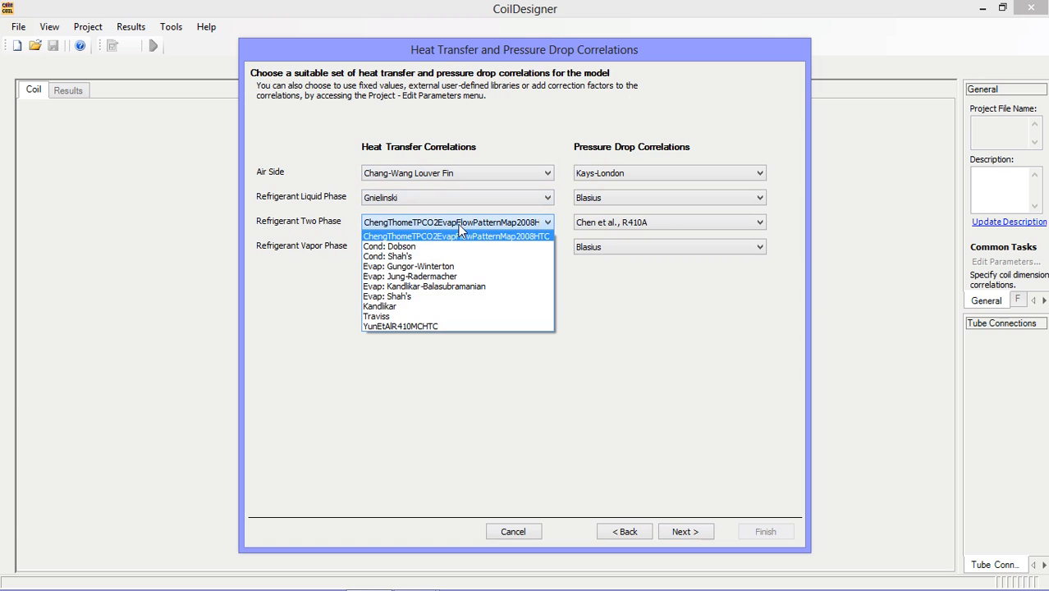
click(389, 246)
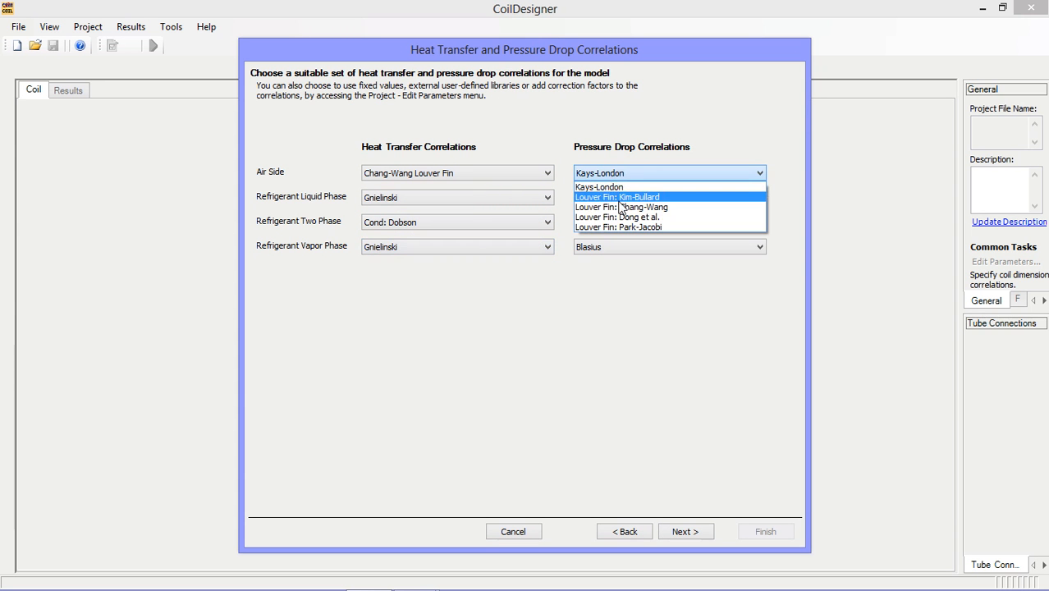
click(641, 207)
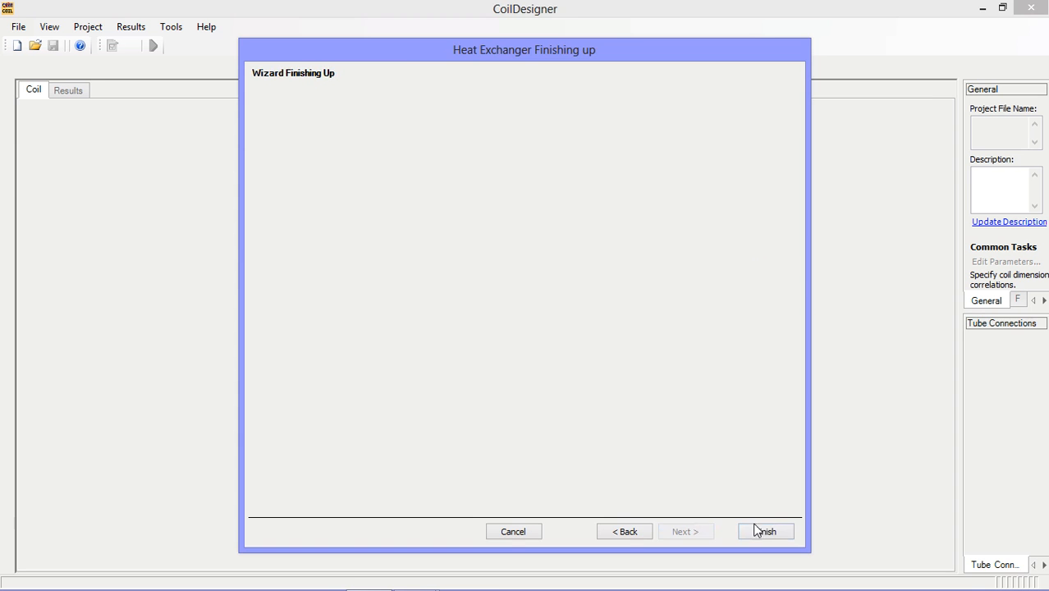
Finish the wizard to generate the 71-tube R134a microchannel coil.
click(765, 531)
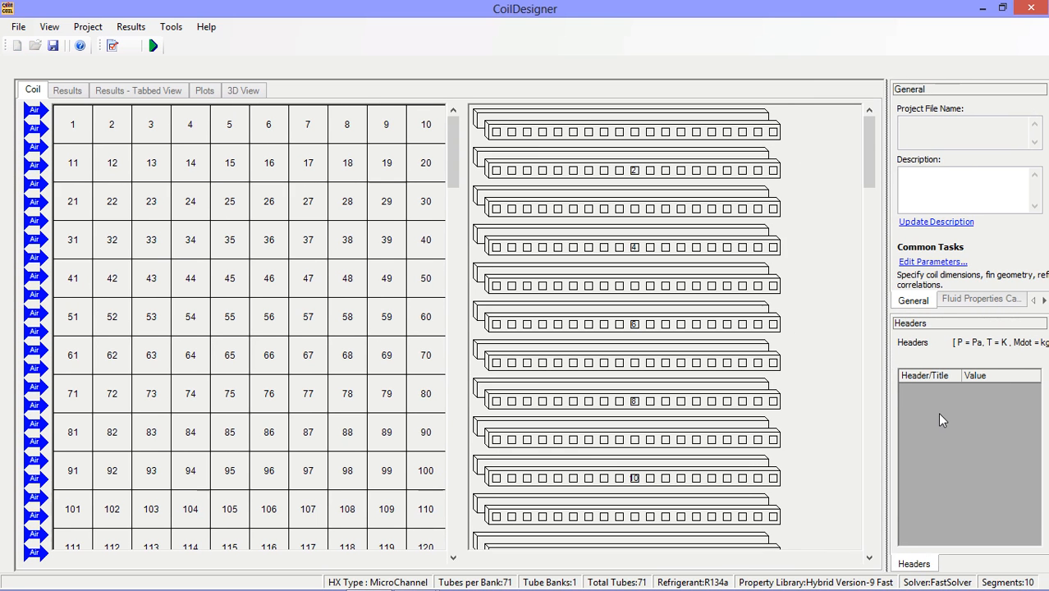
Add an inlet header with single-phase refrigerant at 213 psi and 183 °F.
right_click(941, 420)
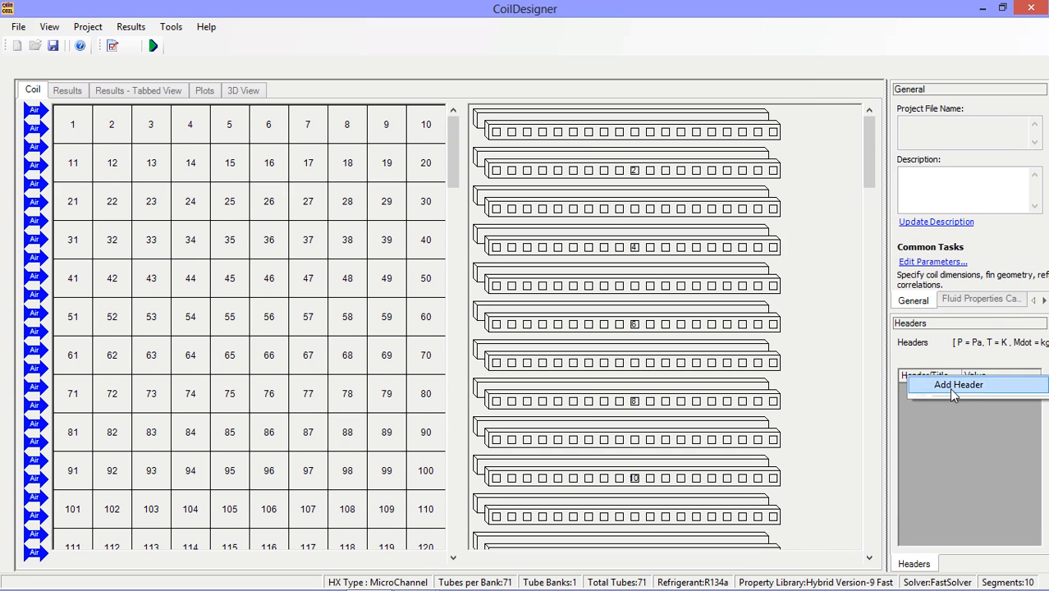
click(958, 384)
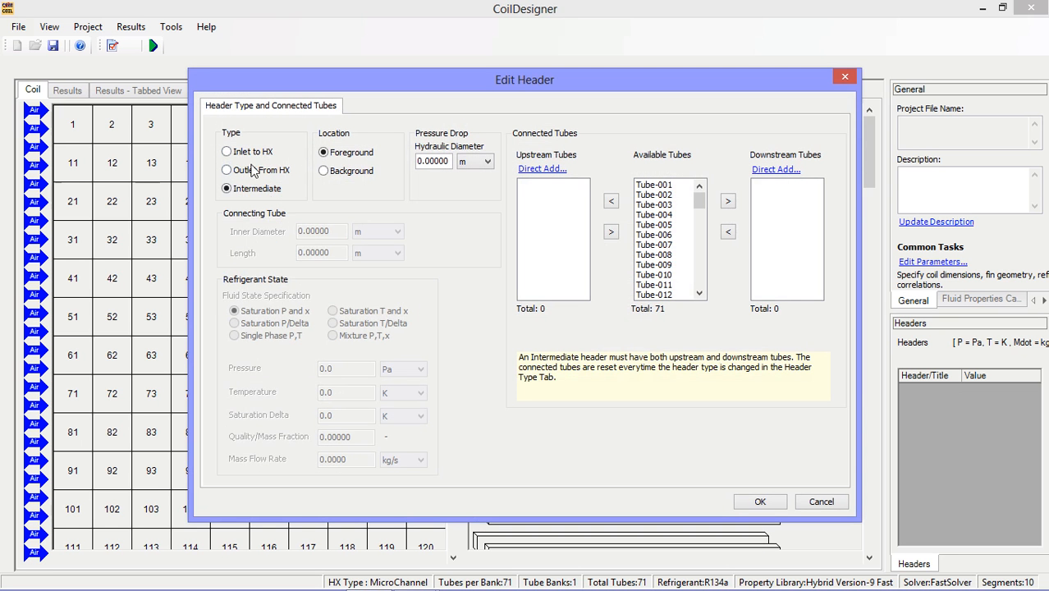
click(227, 151)
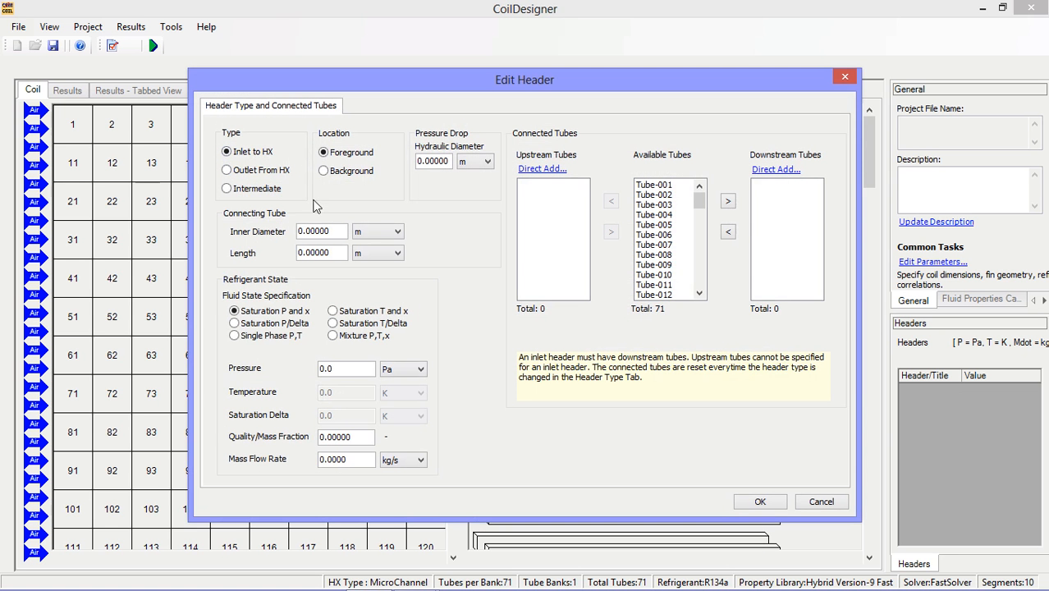
click(235, 336)
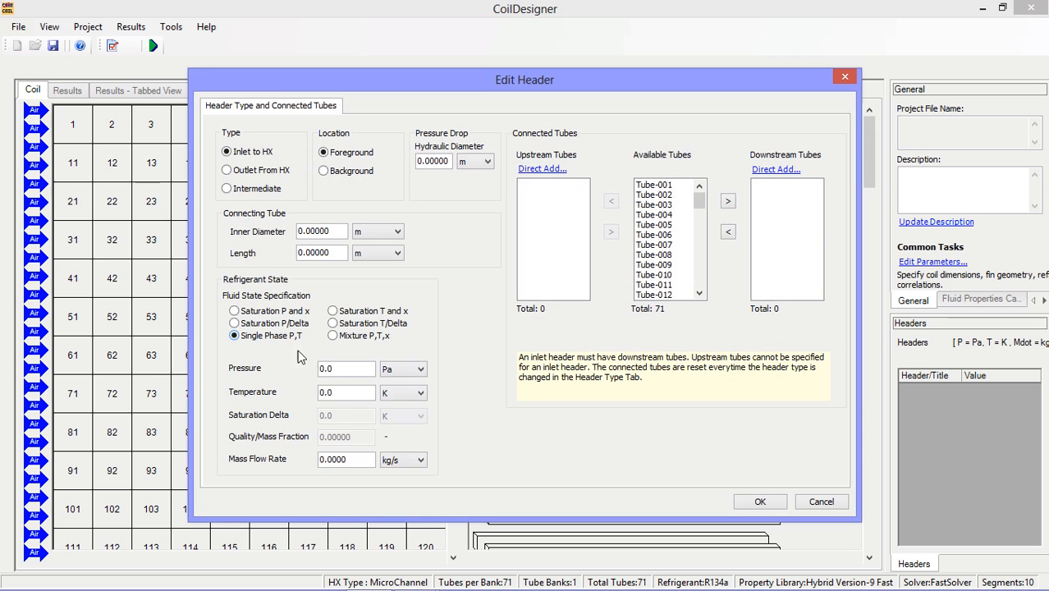
click(403, 368)
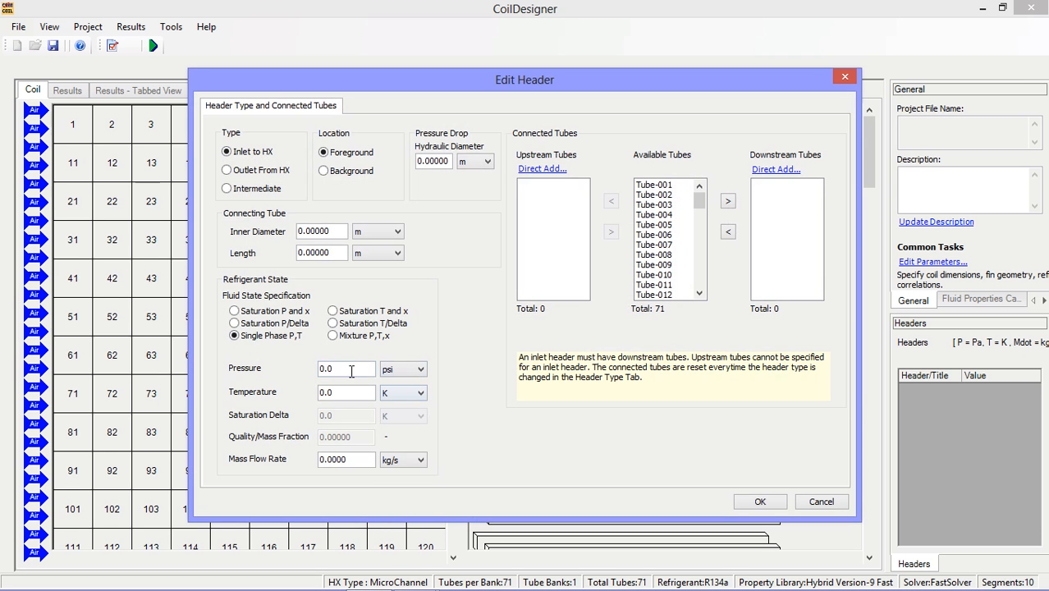
text(213)
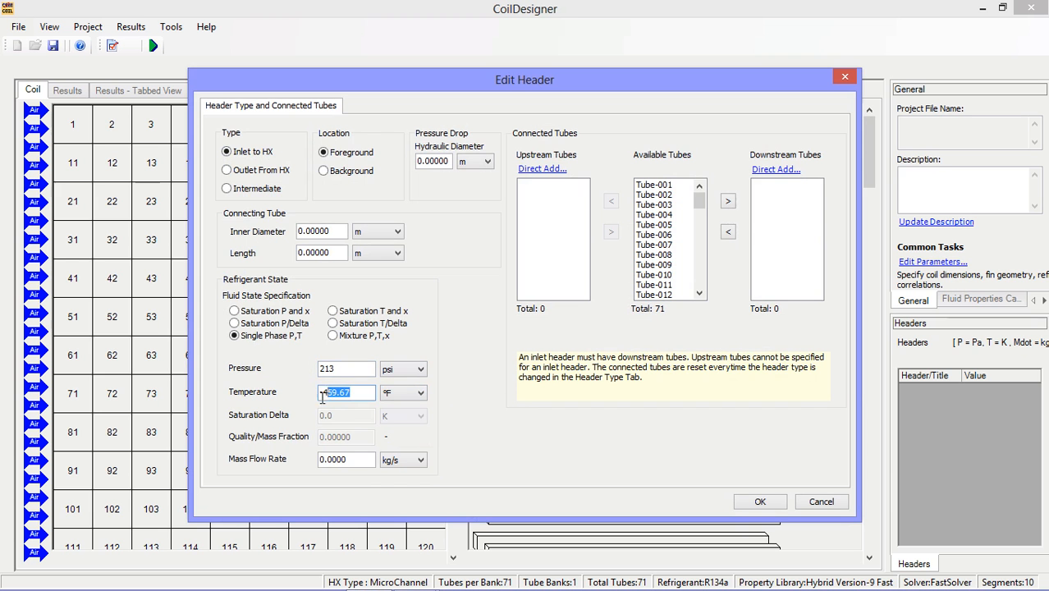
text(183)
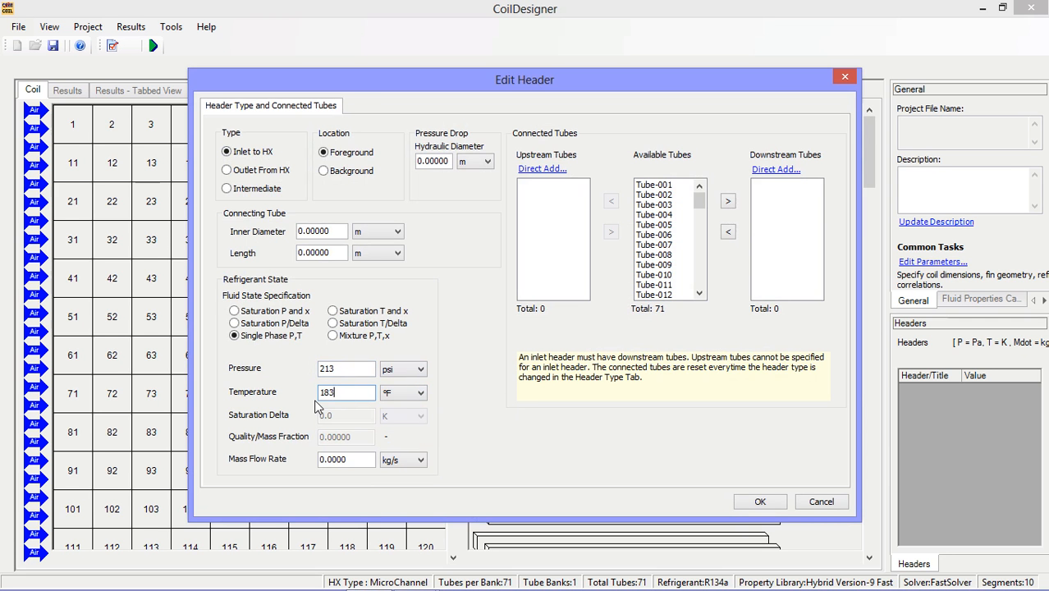
Set inlet mass flow to 8.57 lbm/min and feed tubes 1–50 downstream.
click(420, 460)
text(8)
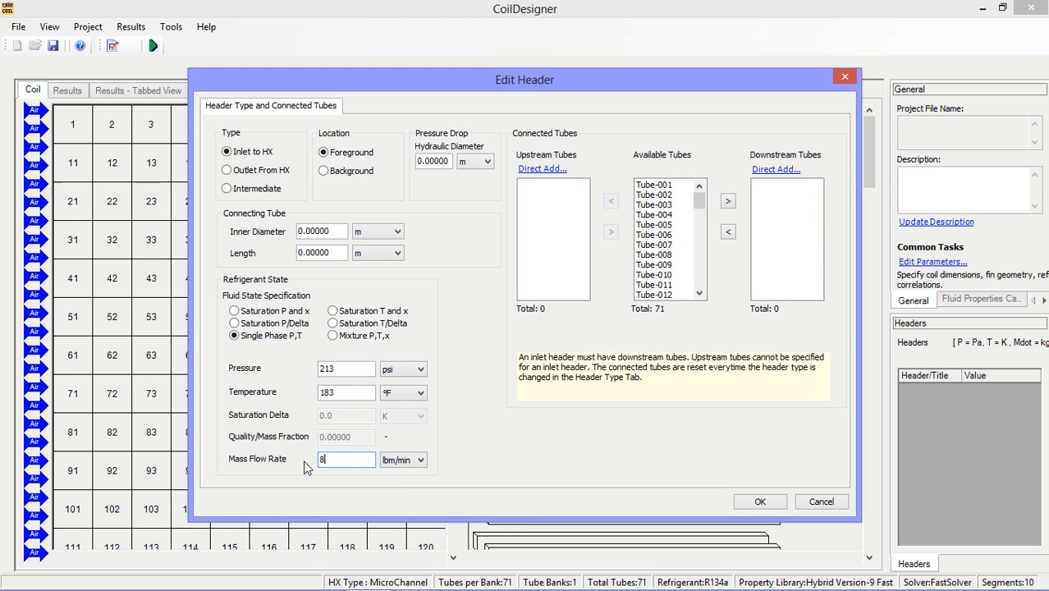
text(.57)
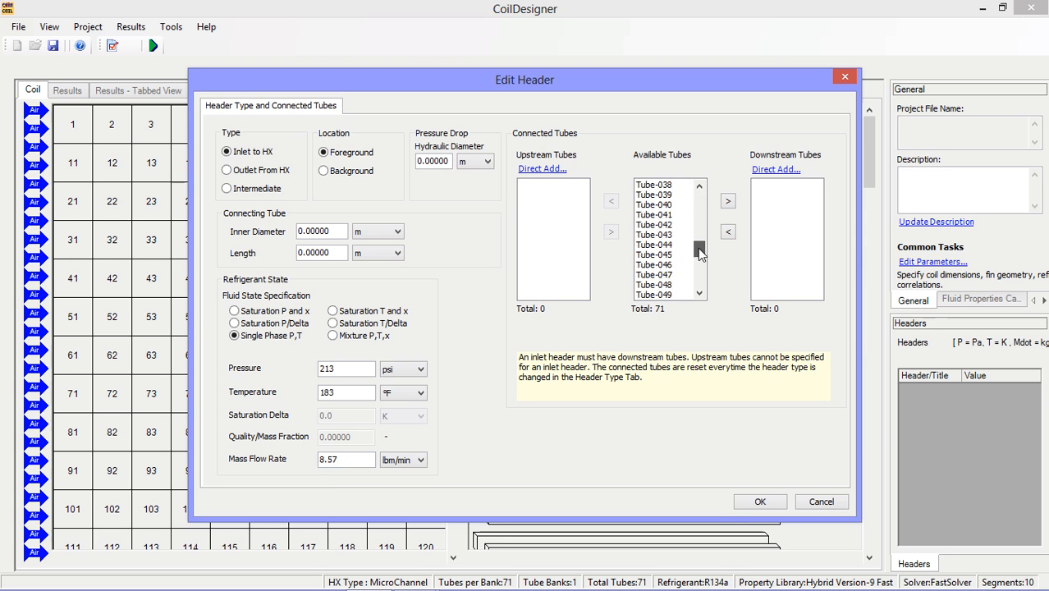
scroll(down, 3)
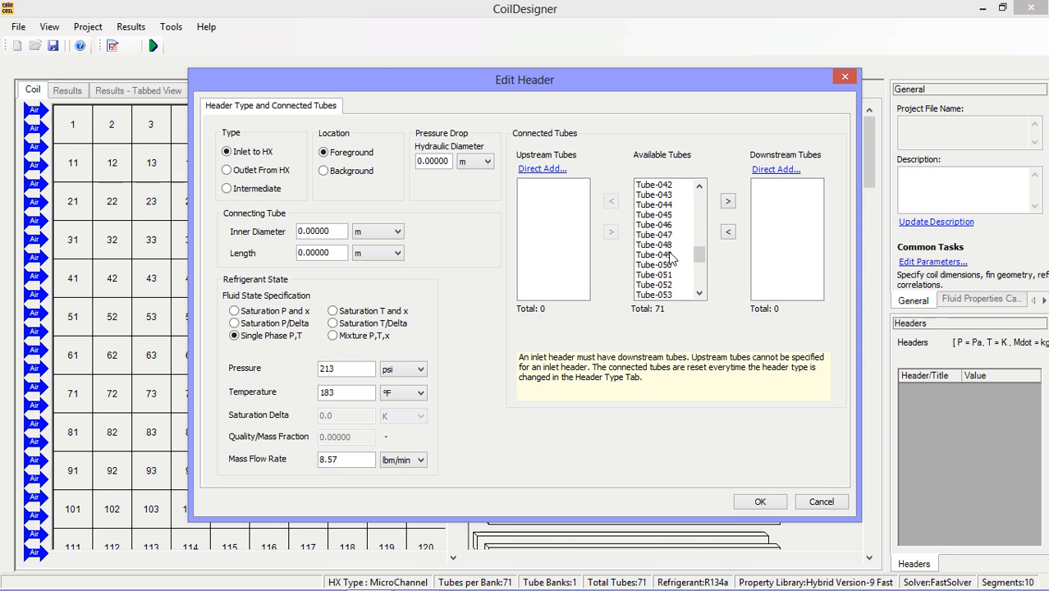
click(728, 201)
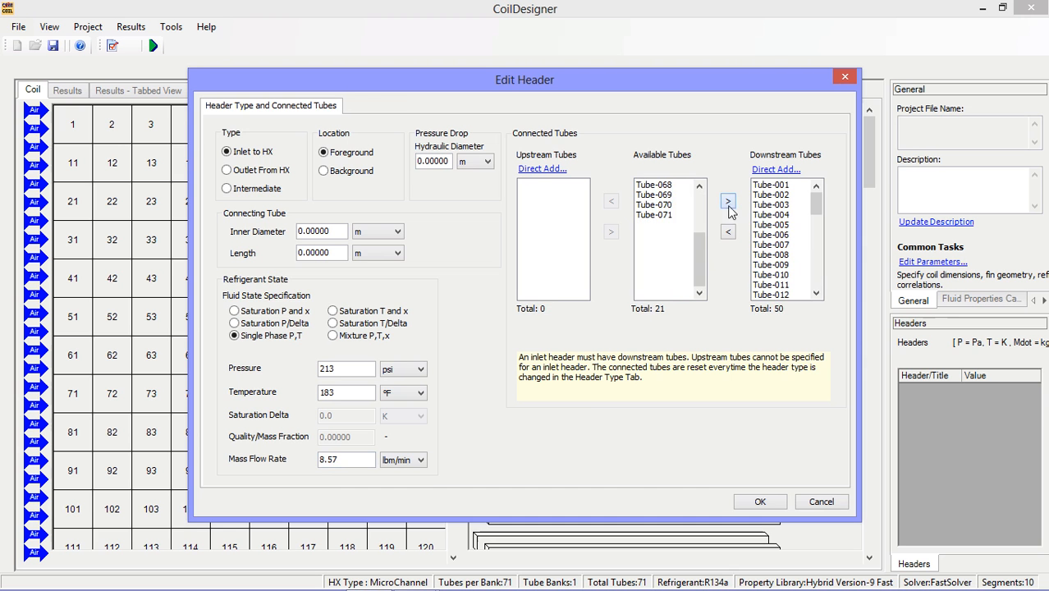
click(759, 501)
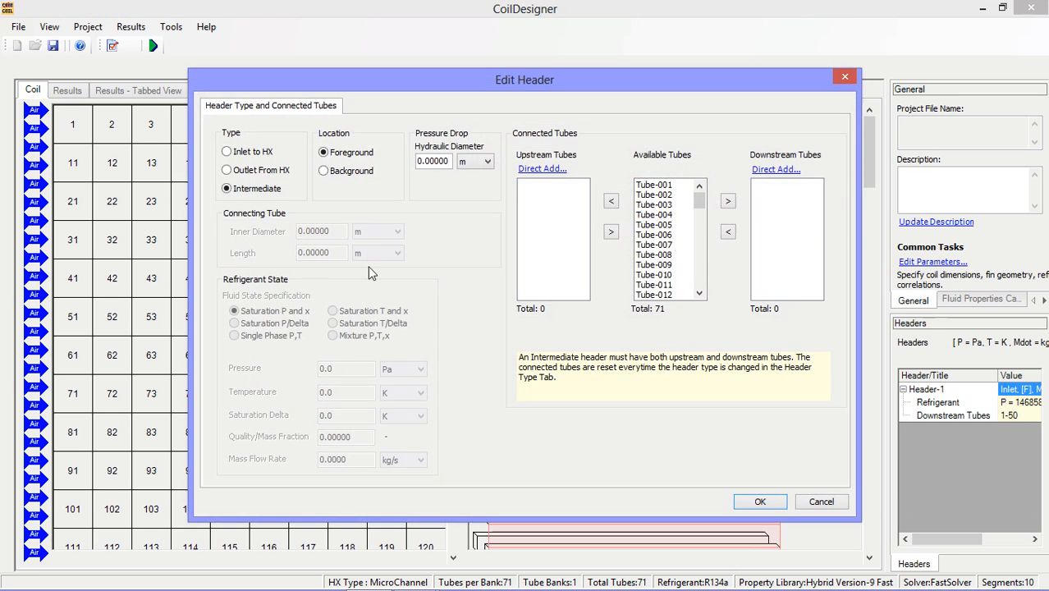
mouse_move(618, 203)
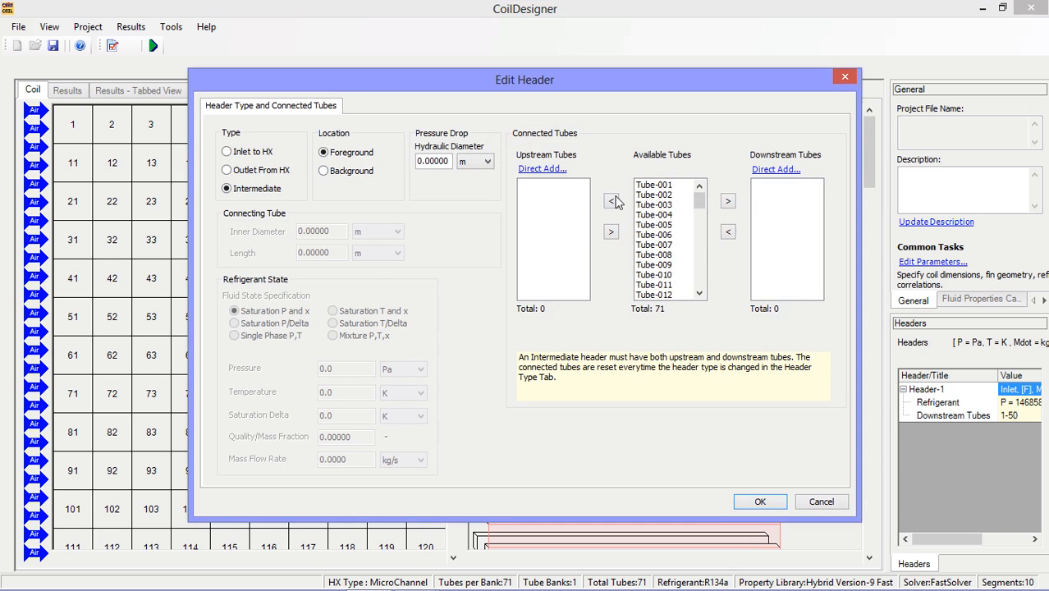
Put tubes 1–50 upstream and tubes 51–71 downstream of intermediate Header-2.
click(654, 184)
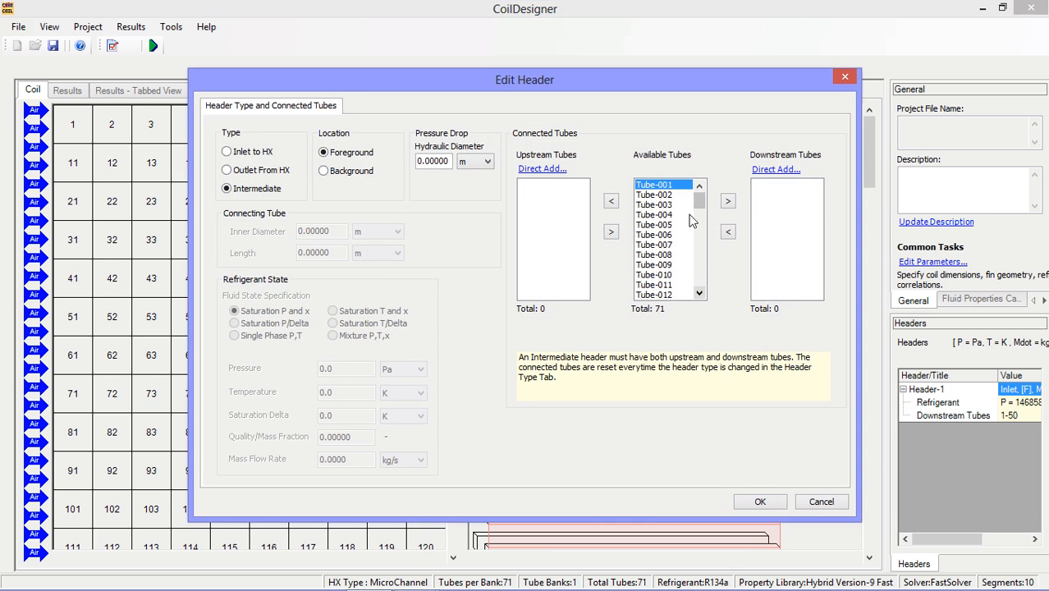
scroll(down, 3)
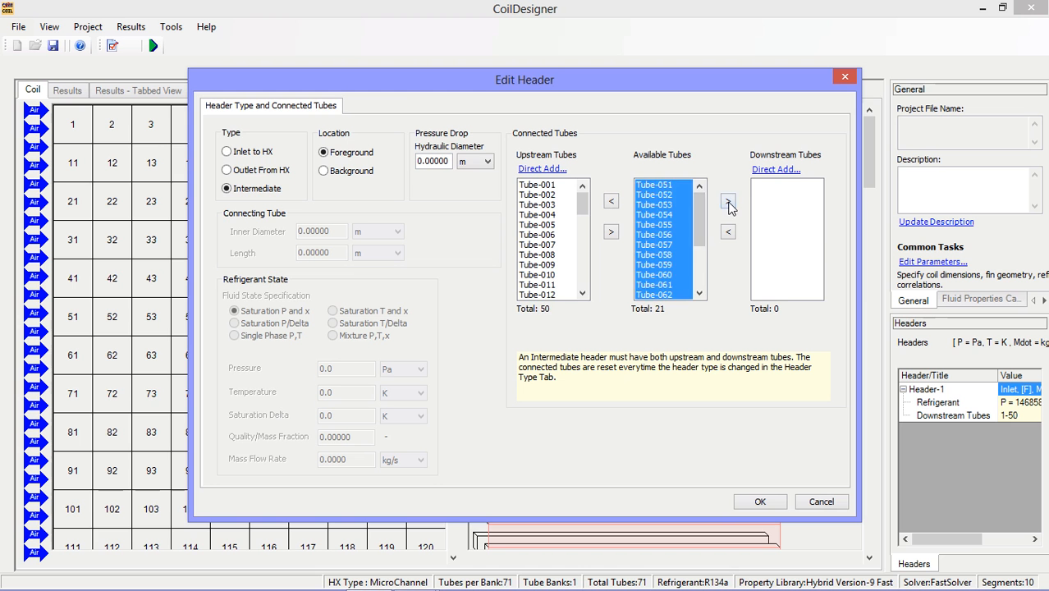
click(728, 201)
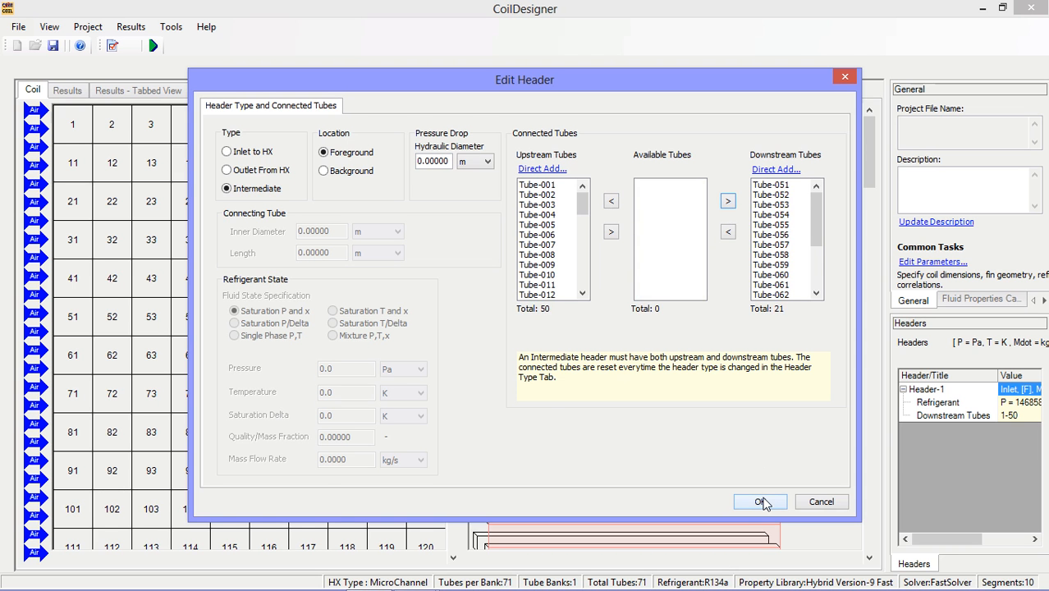
click(759, 502)
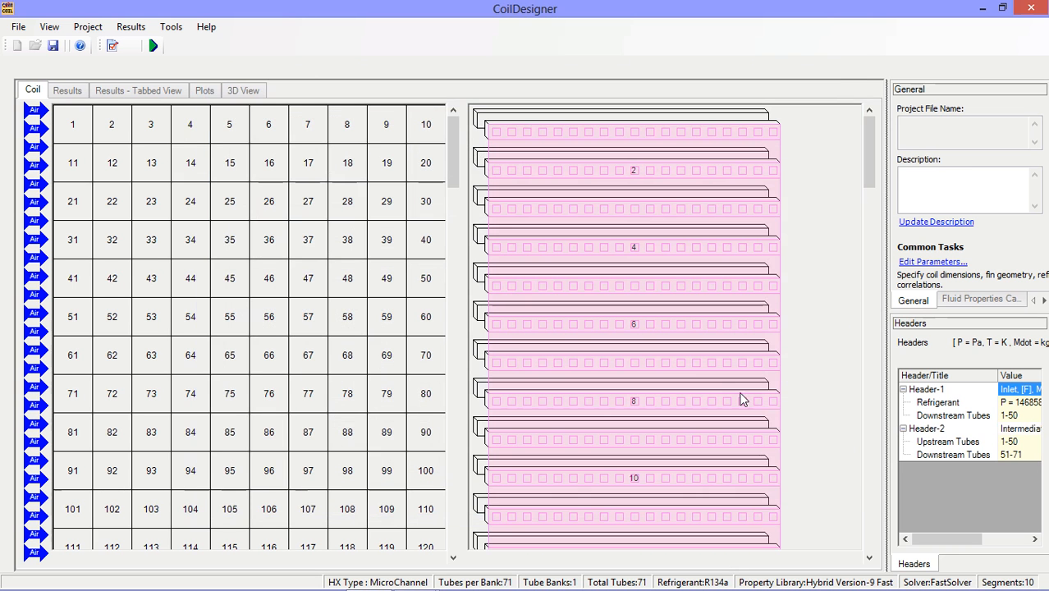
mouse_move(964, 491)
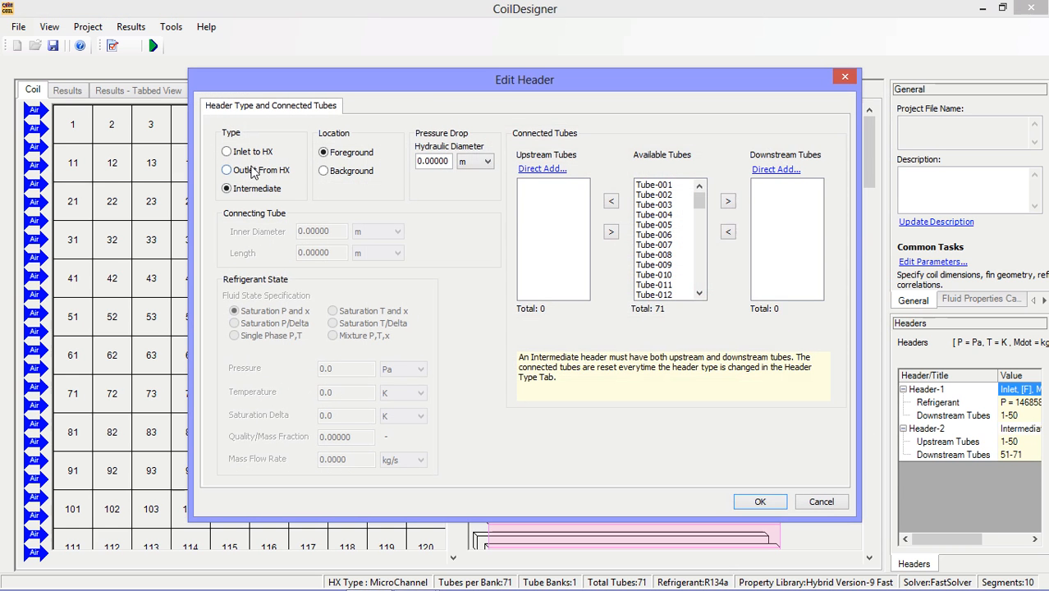
Make Header-3 an outlet header collecting tubes 51–71 upstream.
click(227, 169)
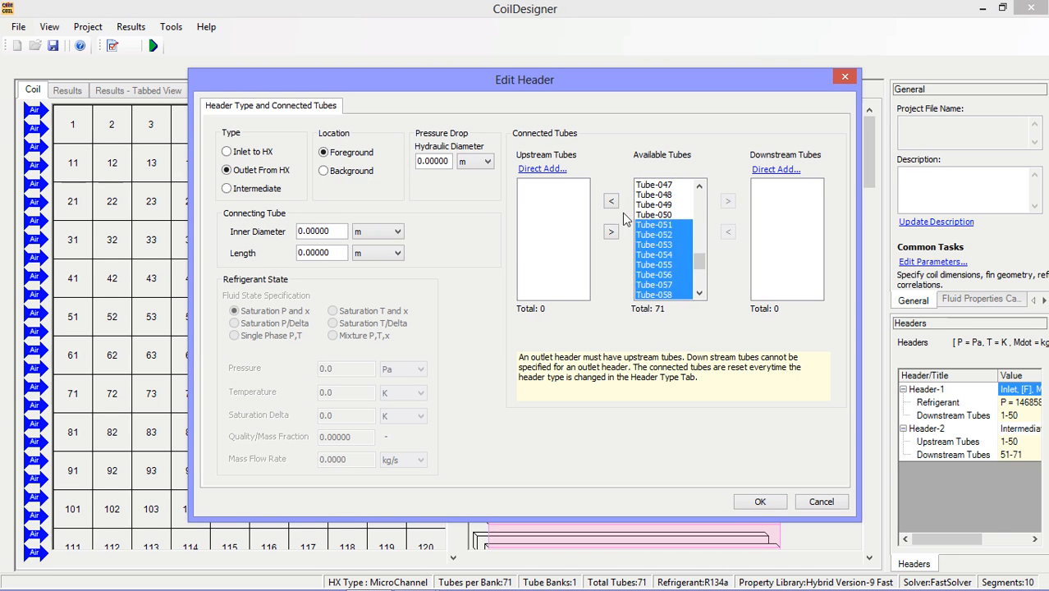
click(610, 201)
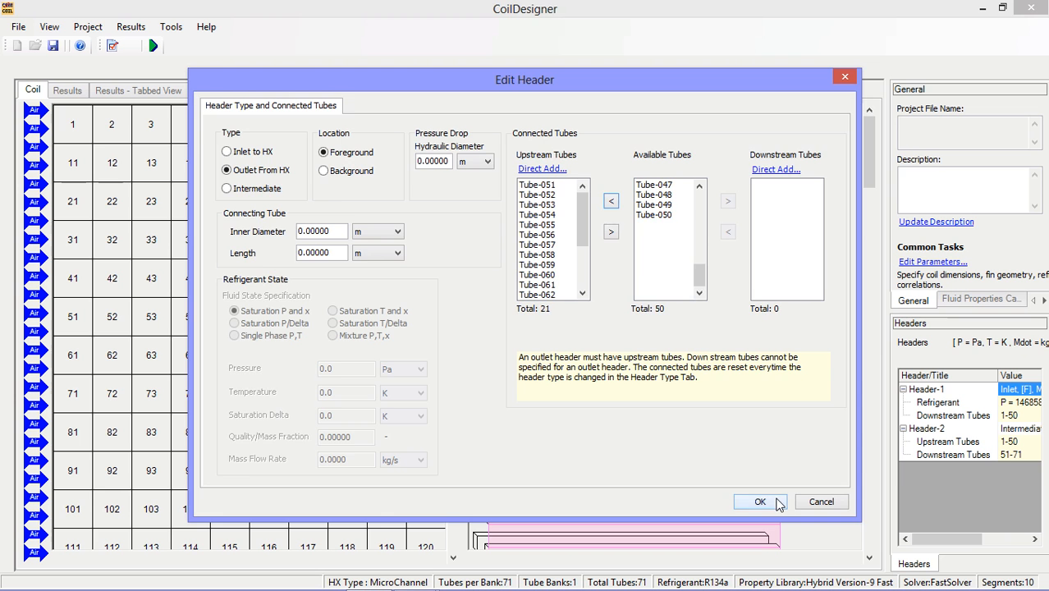
click(760, 502)
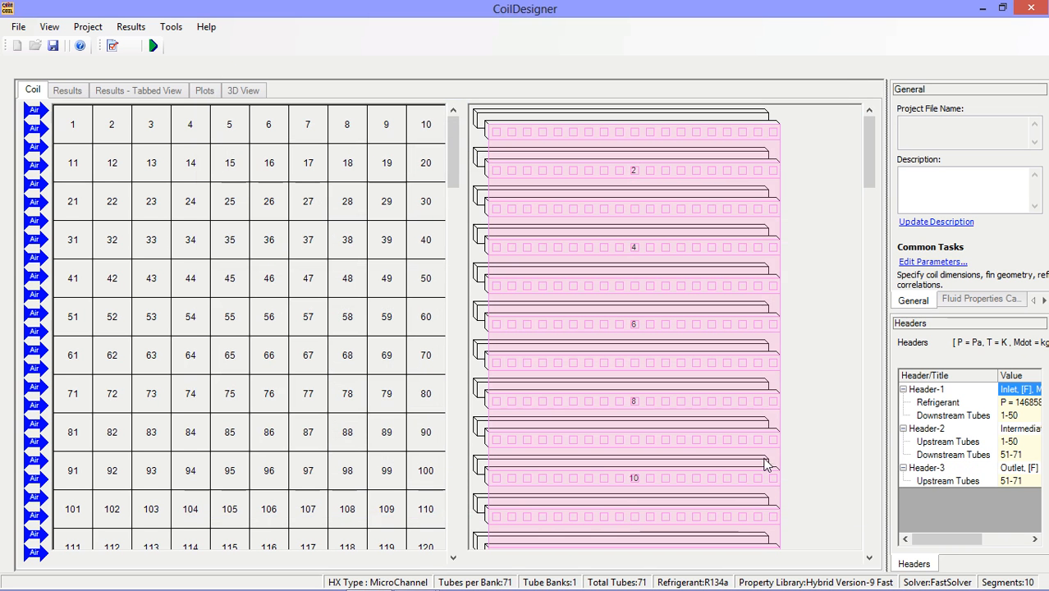
Select segments 12, 11 and 1 in the coil grid.
click(112, 163)
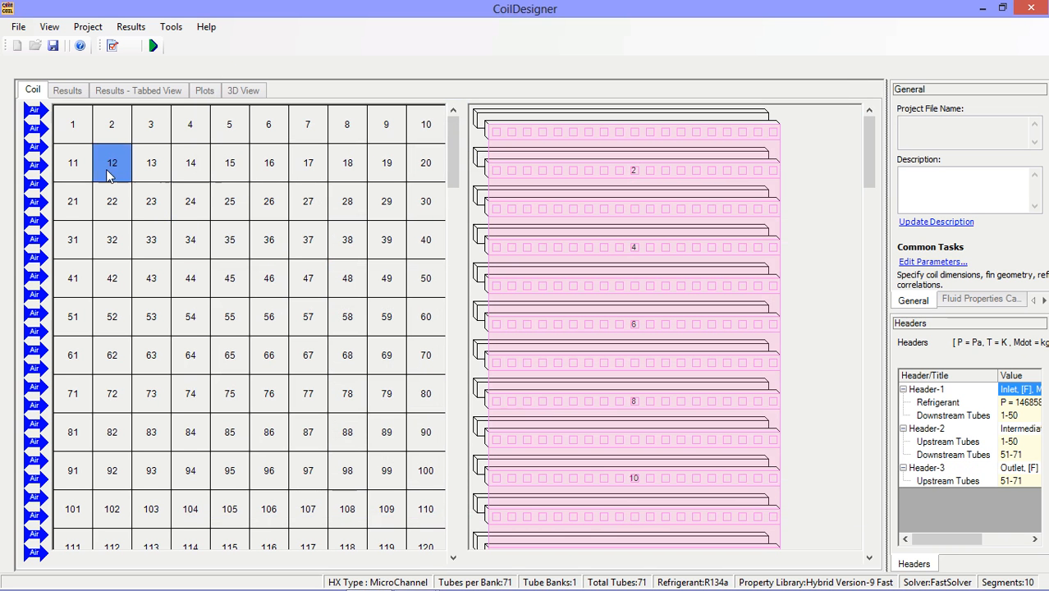
click(72, 163)
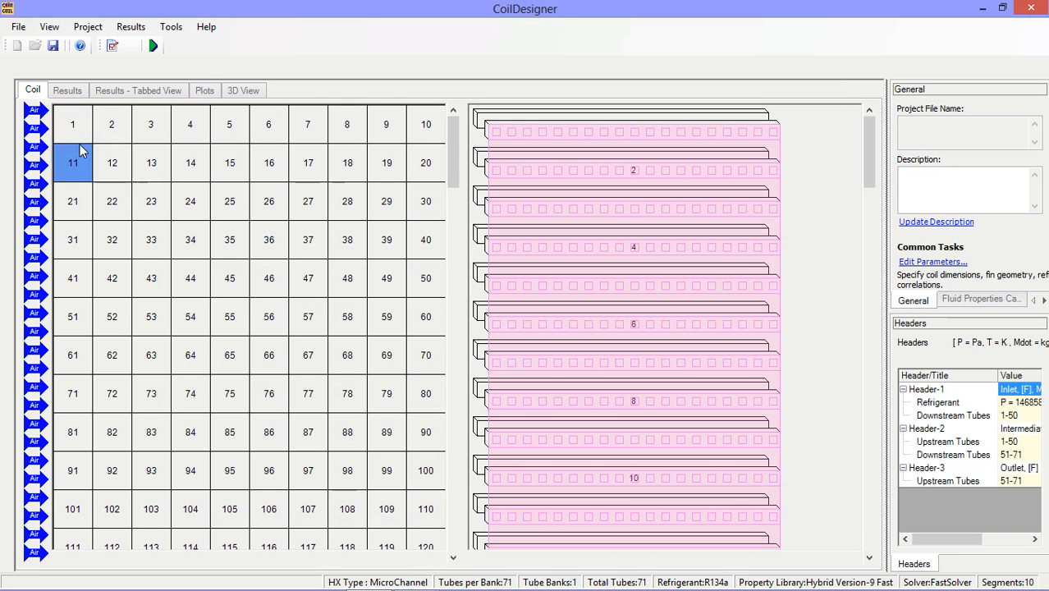
click(72, 124)
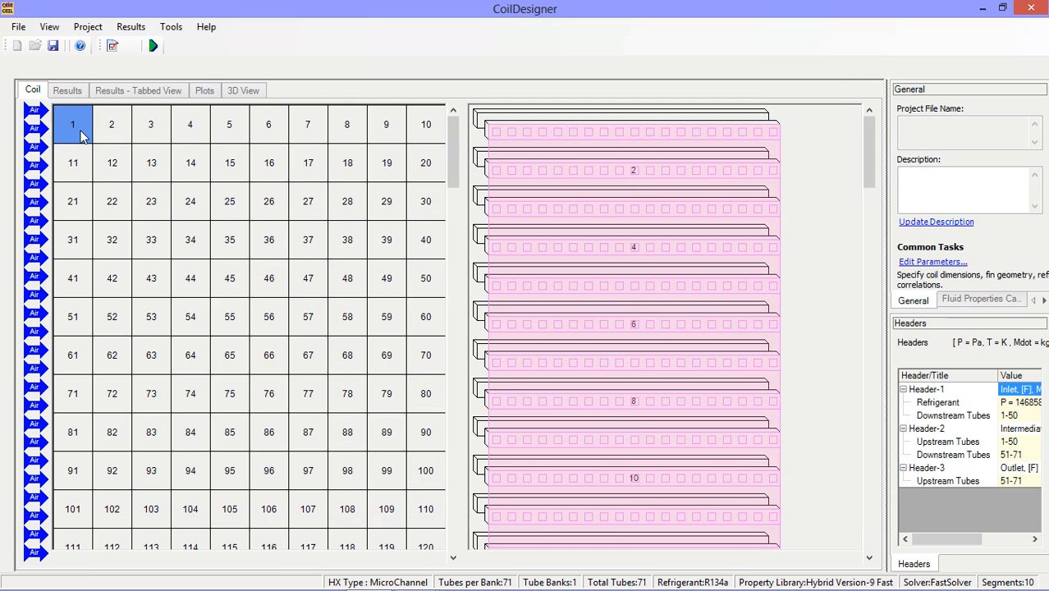
Open segment 1's air properties and enter 95 °F and 60% humidity.
double_click(72, 124)
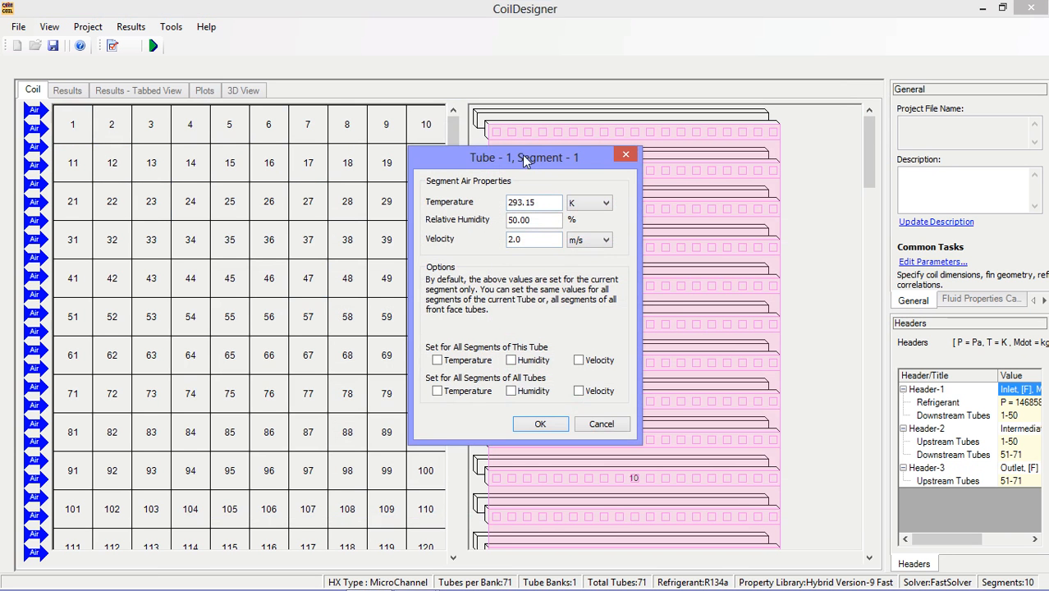
click(604, 203)
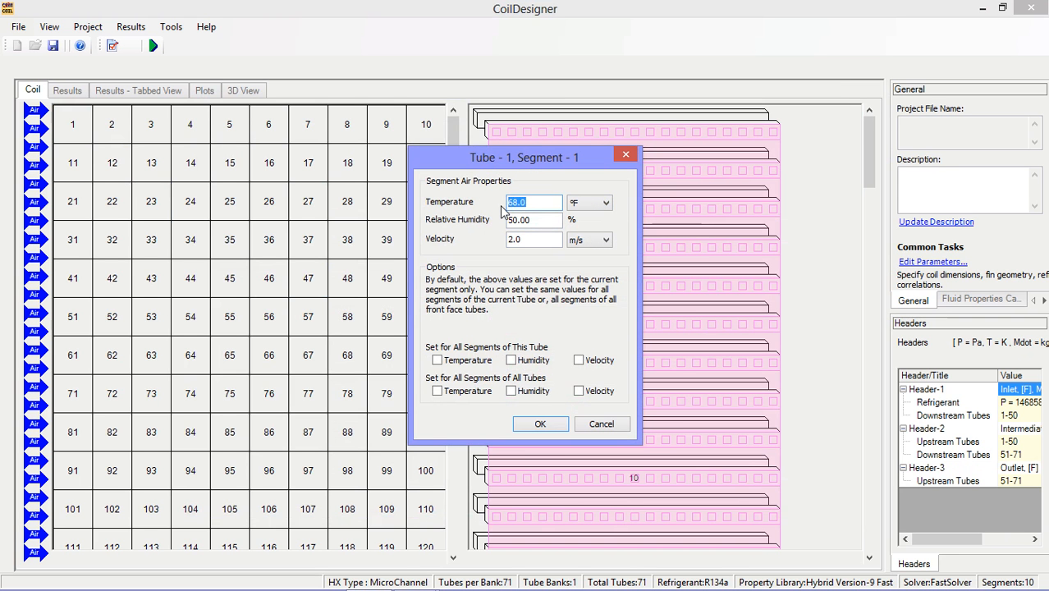
text(95)
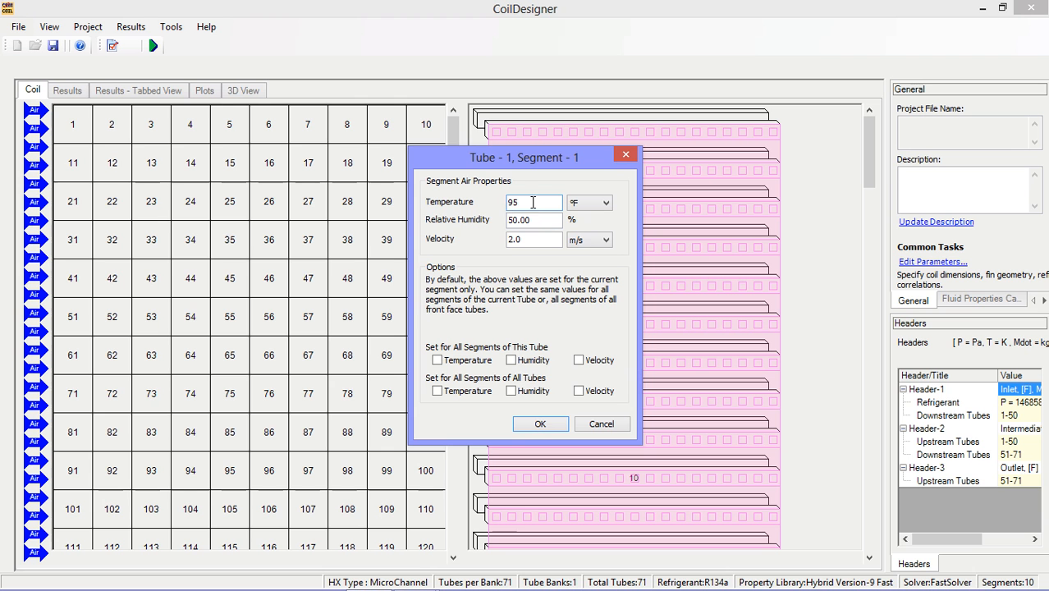
triple_click(535, 219)
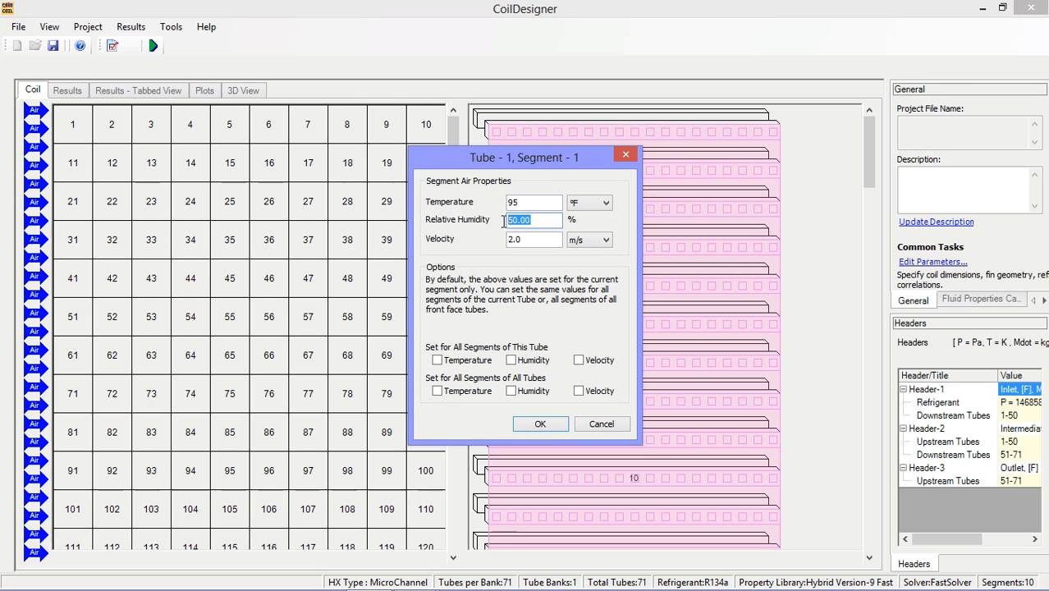
text(60)
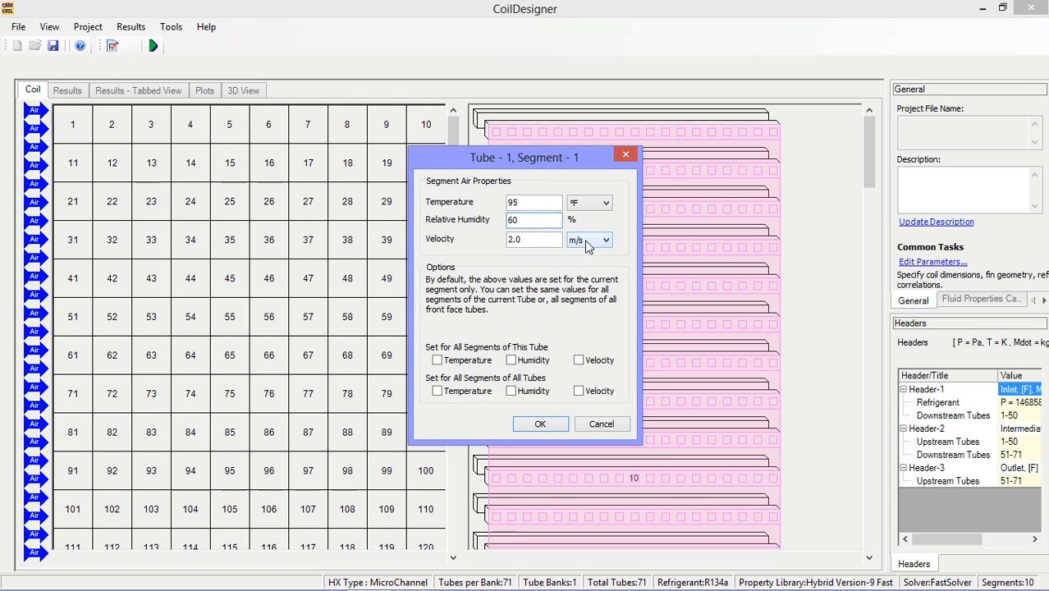
Set air velocity to 164 ft/min and apply the values to all segments.
click(603, 239)
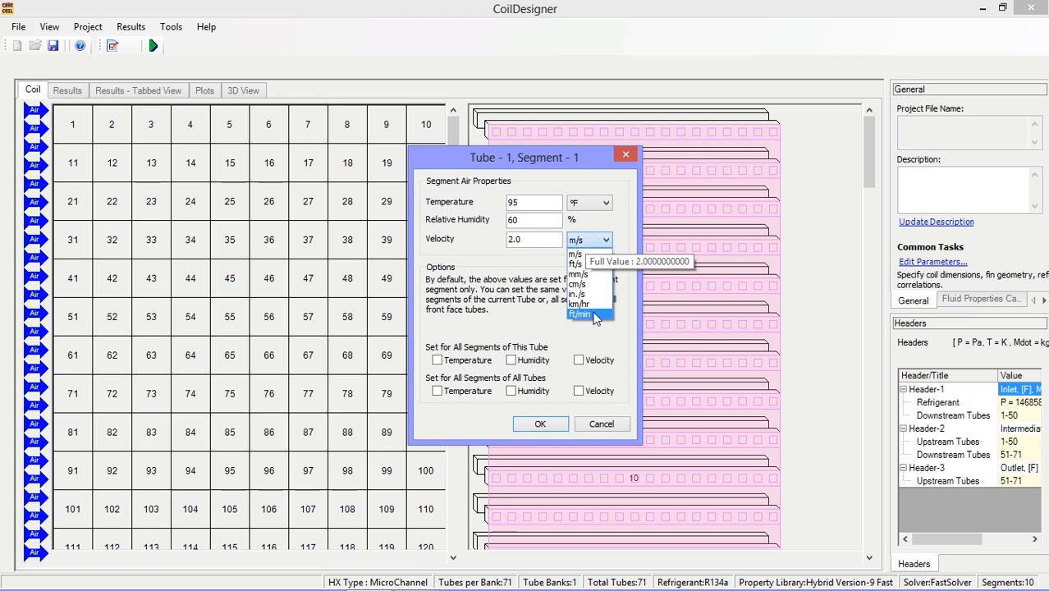
click(580, 313)
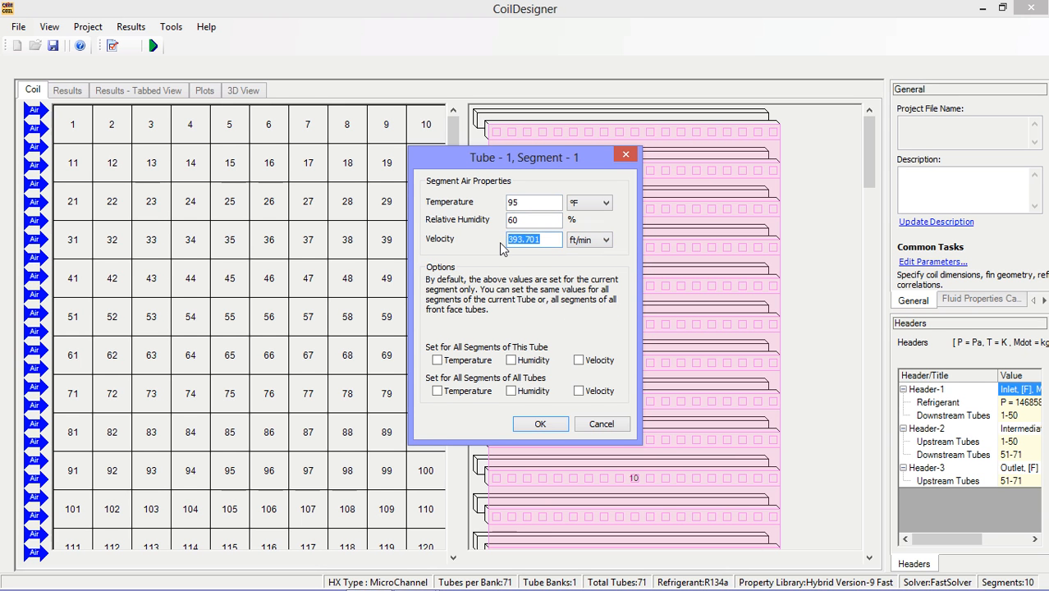
text(164)
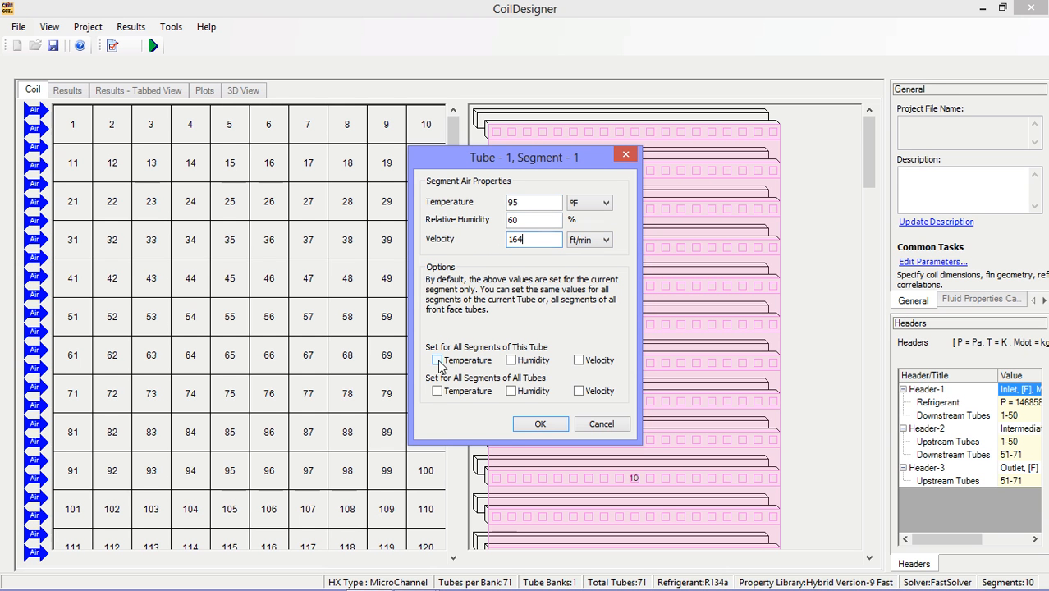
click(436, 360)
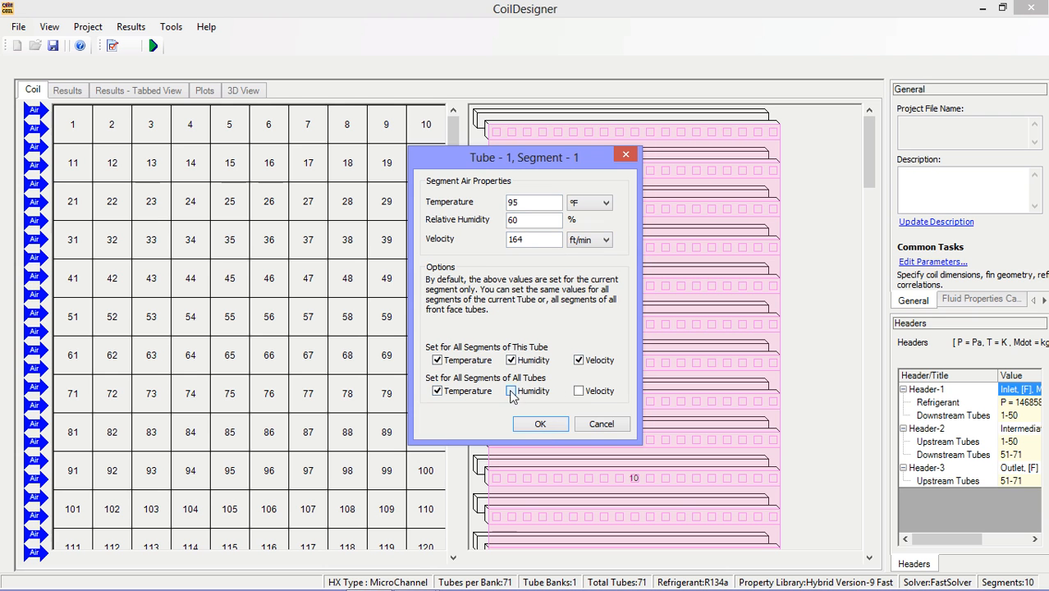
click(510, 390)
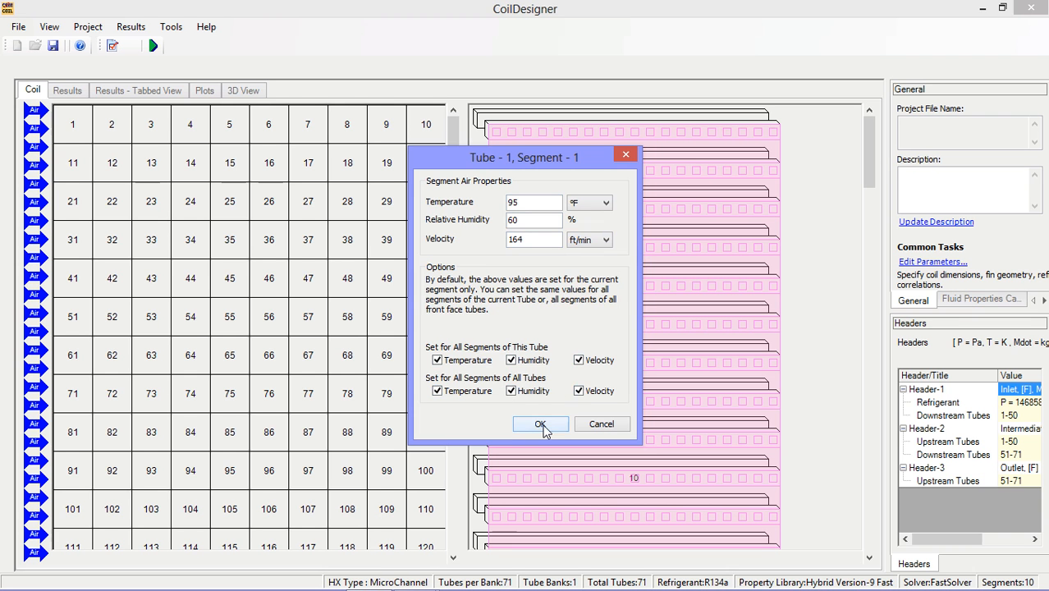
click(540, 425)
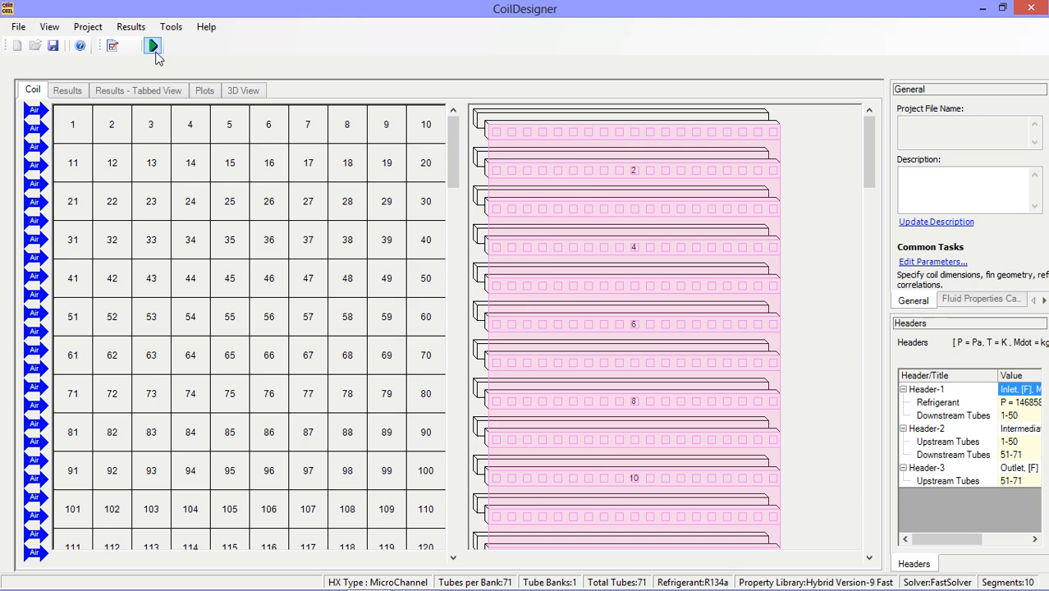
Simulate the coil, giving about 13086 W all-sensible heat load and the heat-load-per-tube plot.
click(152, 45)
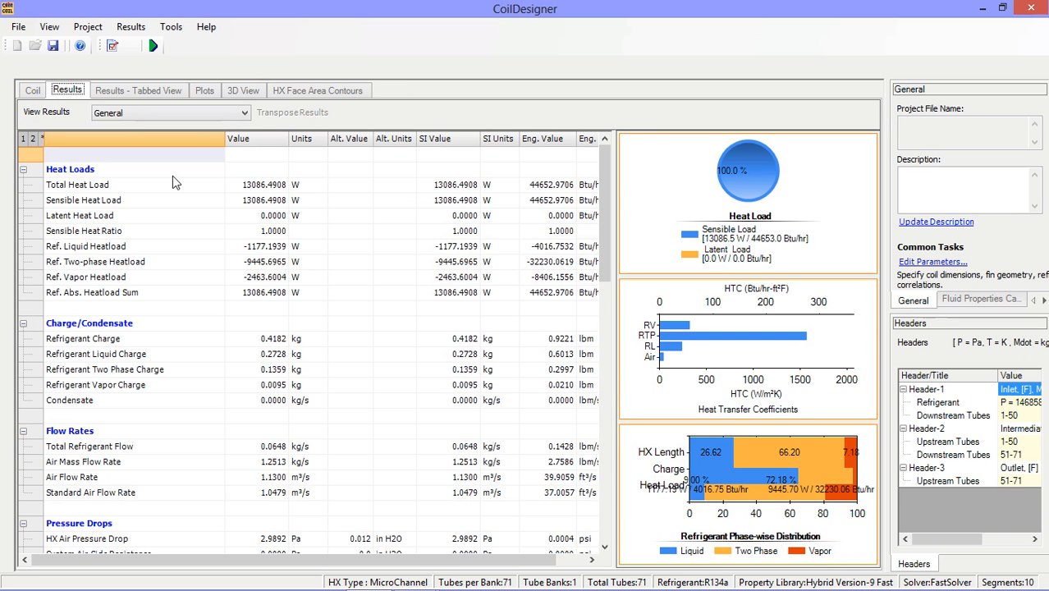
mouse_move(127, 96)
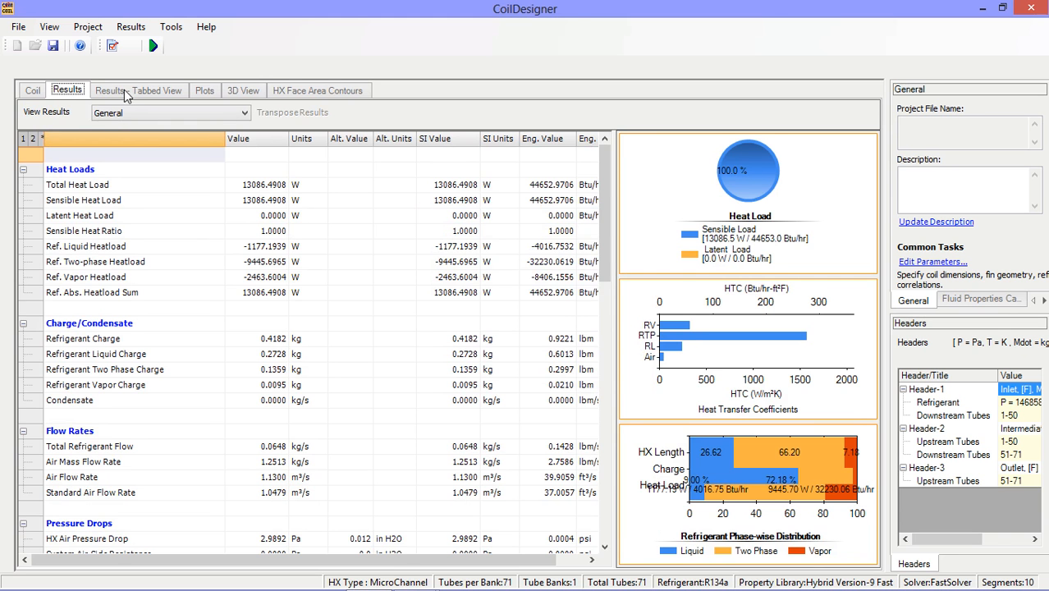
click(205, 90)
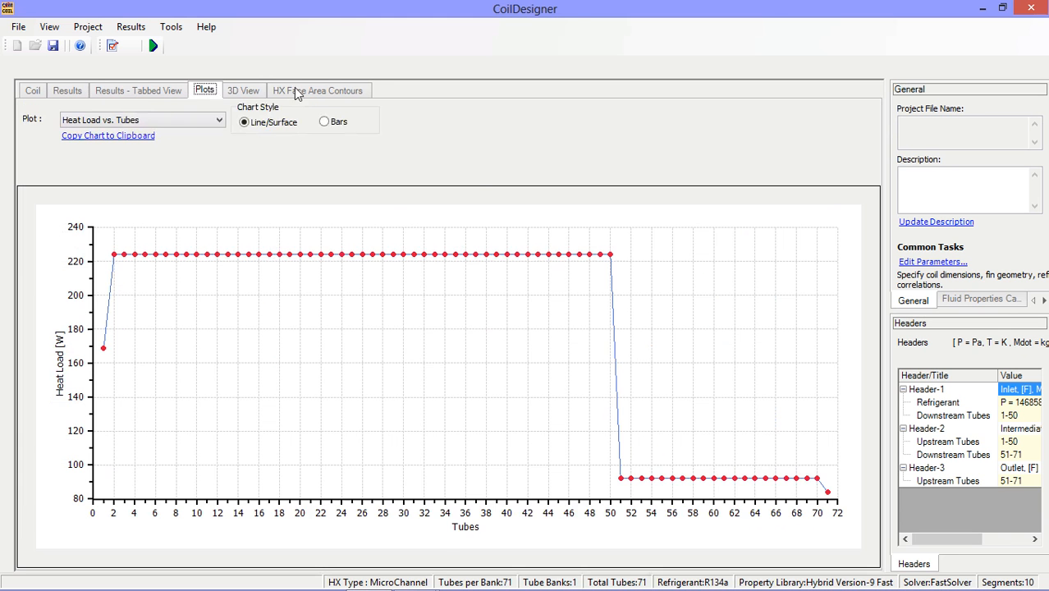
click(130, 27)
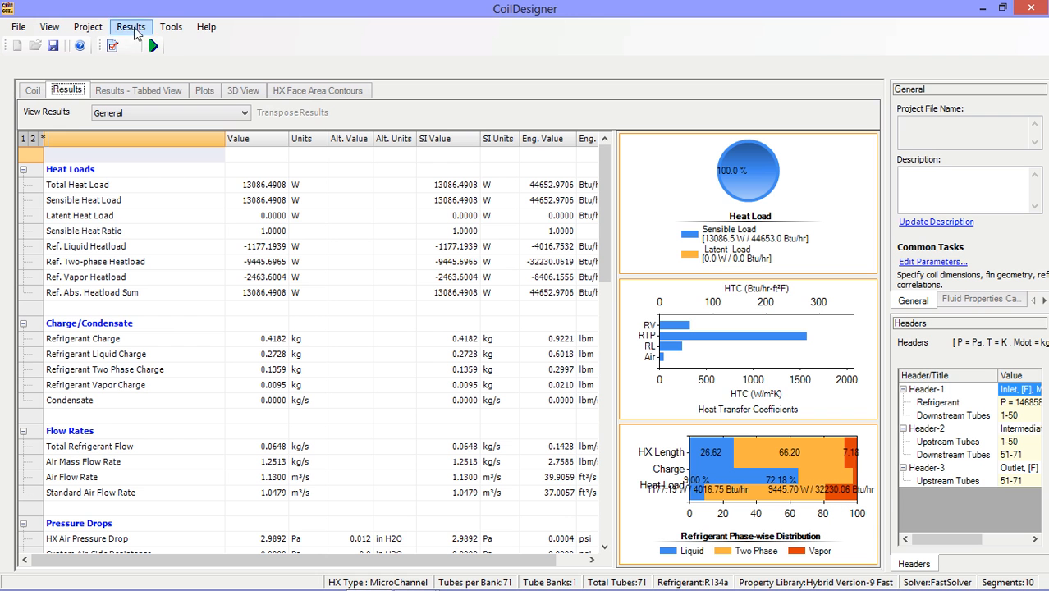